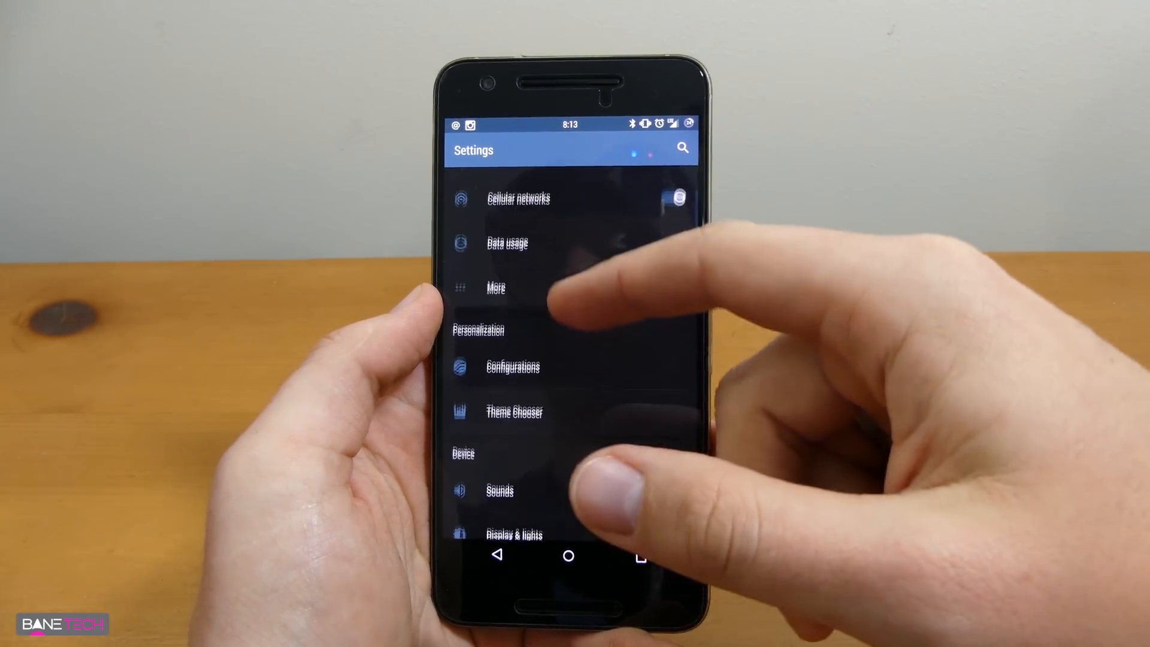
# - Browse the installed themes list: System (Default), Caffene and Euphoria Dark CM13
pyautogui.scroll(-3)
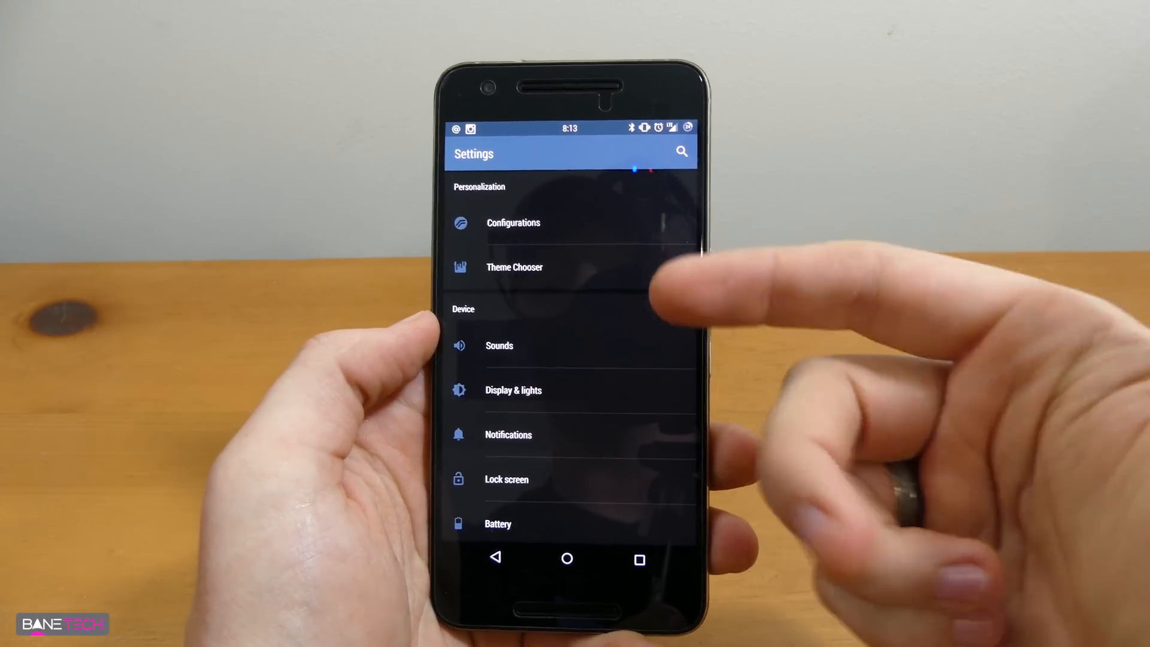
pyautogui.click(515, 267)
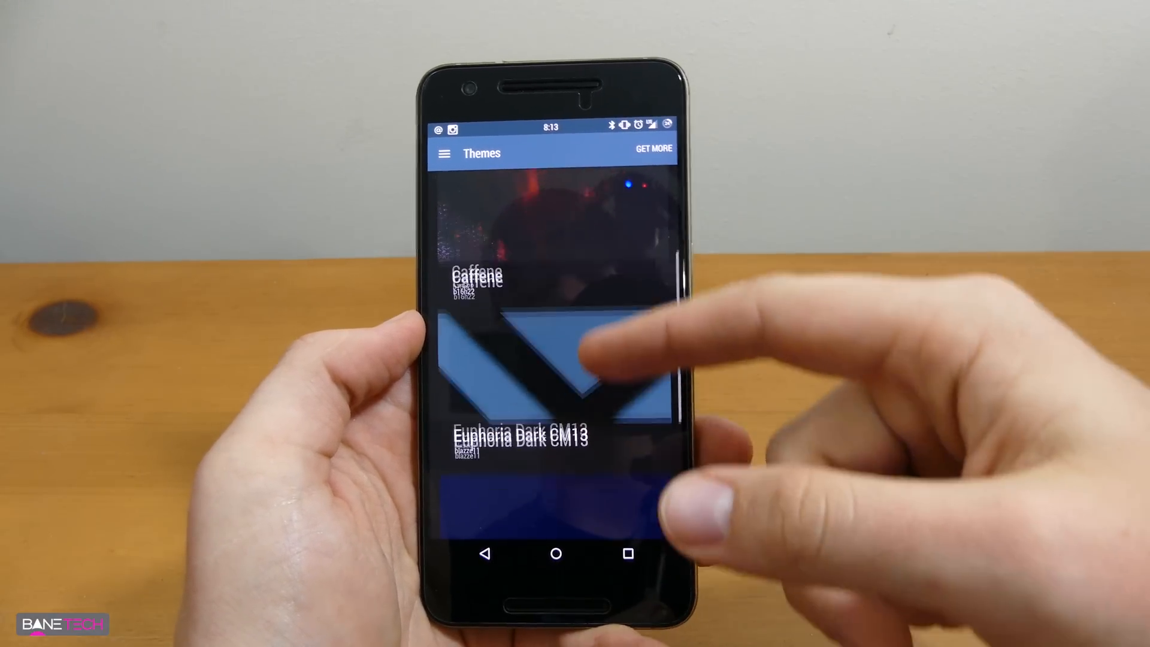
pyautogui.scroll(-3)
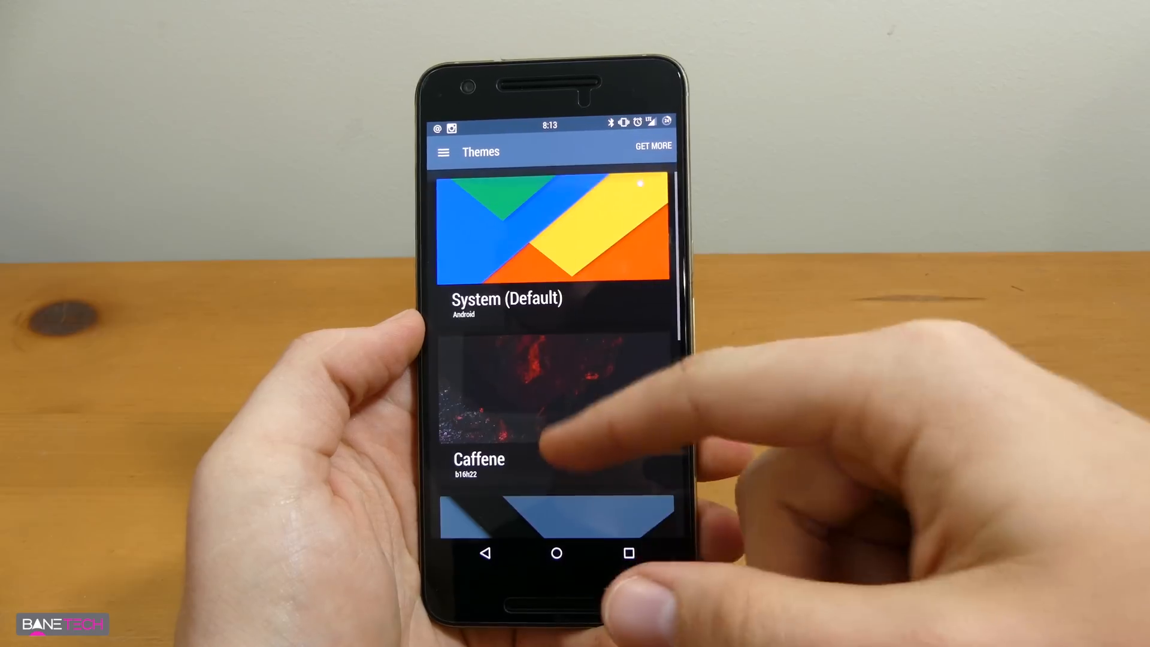
pyautogui.scroll(-3)
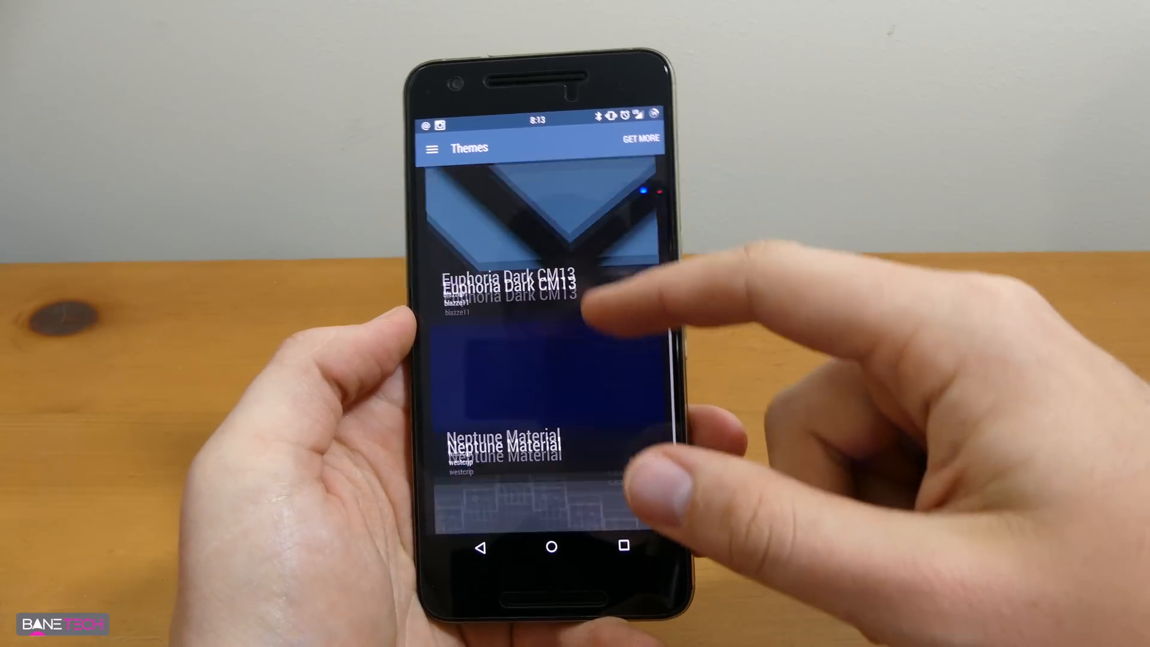
pyautogui.scroll(3)
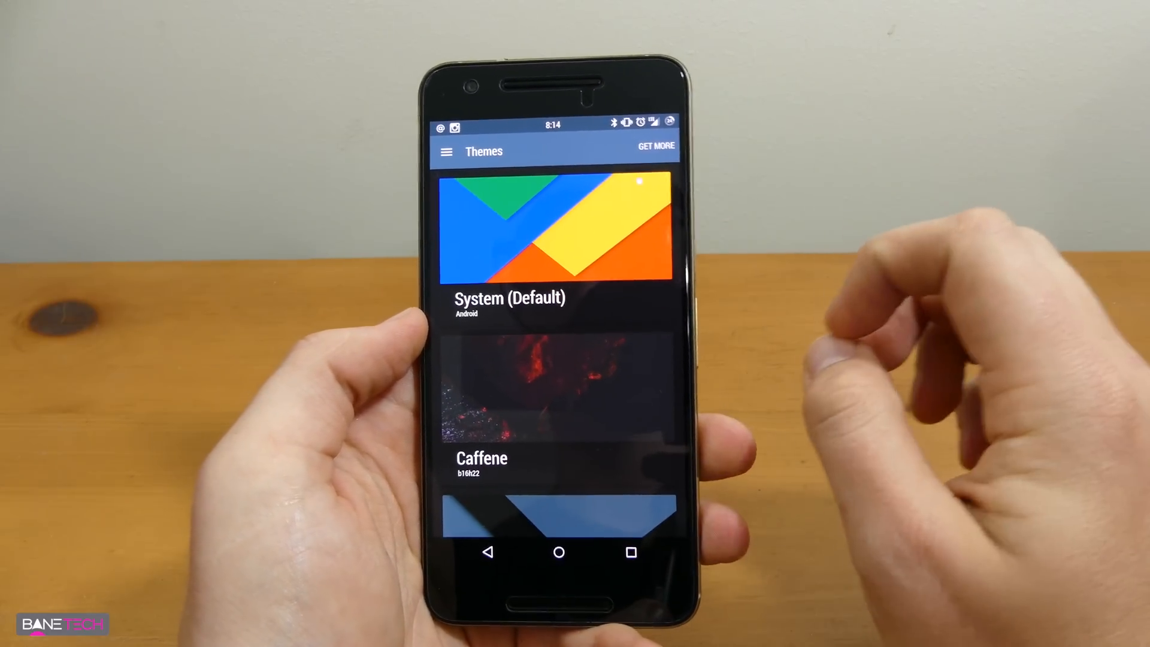
pyautogui.scroll(3)
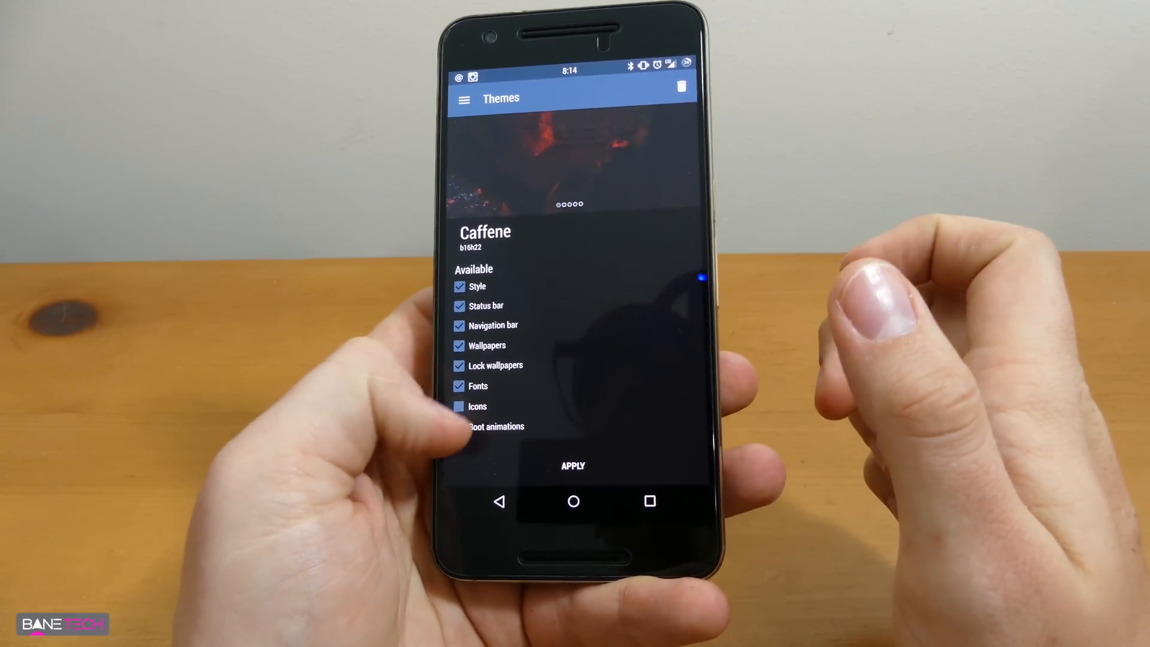
# - View the Caffene theme card with its component checkboxes and Apply button
pyautogui.click(573, 465)
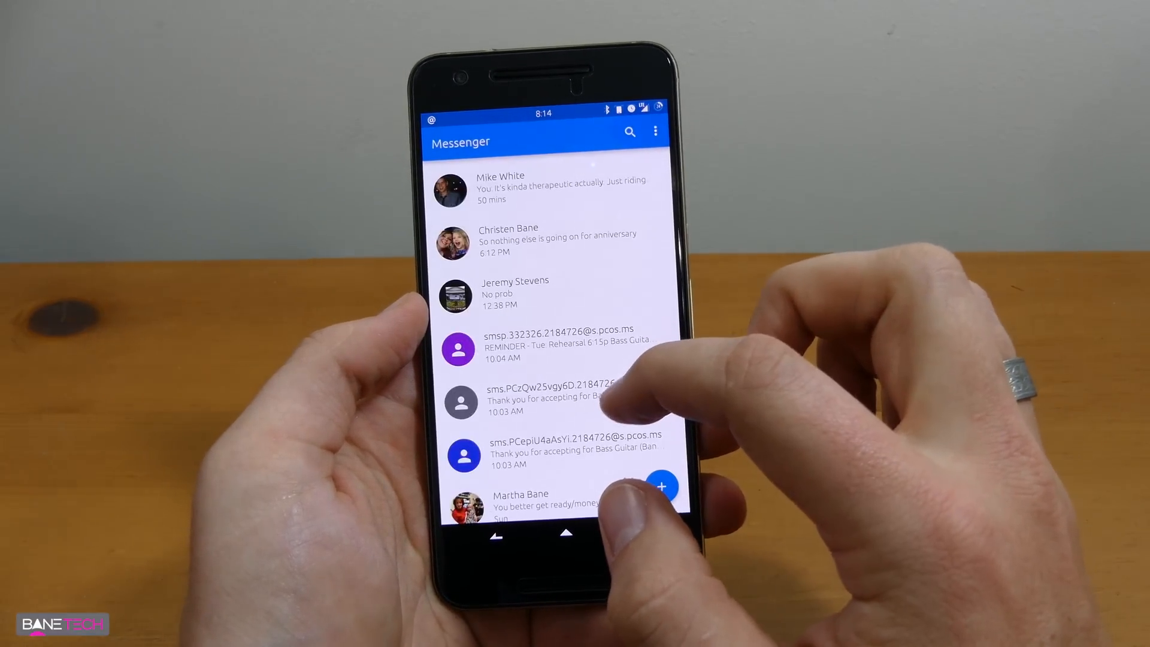
# - Launch Messenger to its conversation list
pyautogui.click(565, 533)
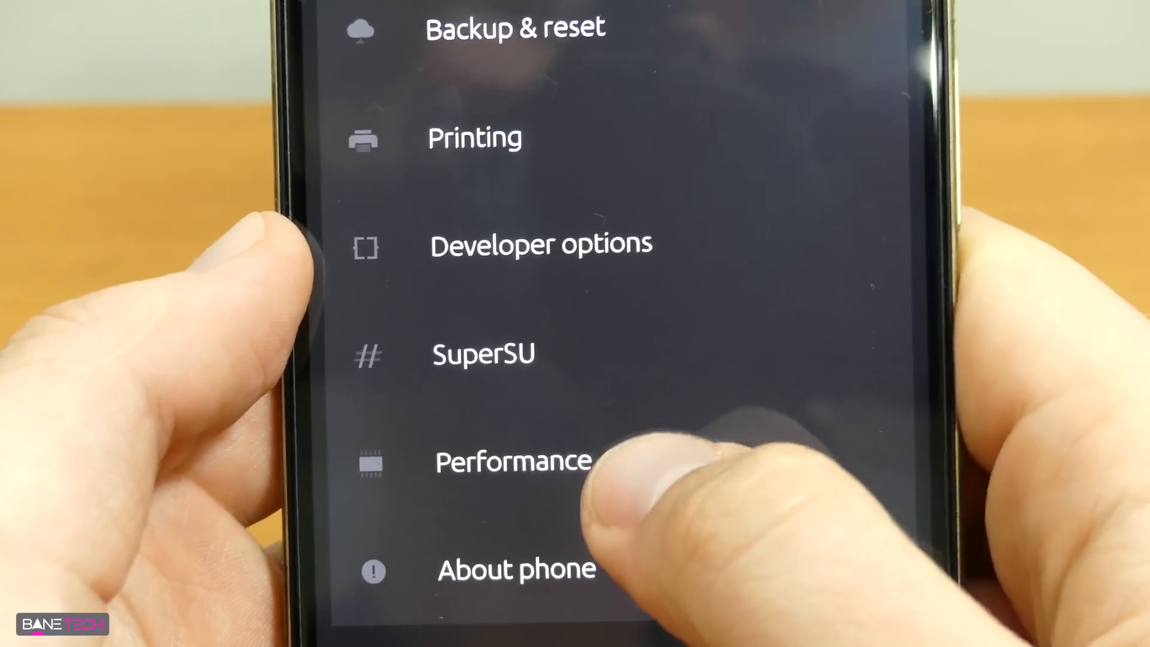
# - Enter the Performance page from the bottom of Settings
pyautogui.click(483, 355)
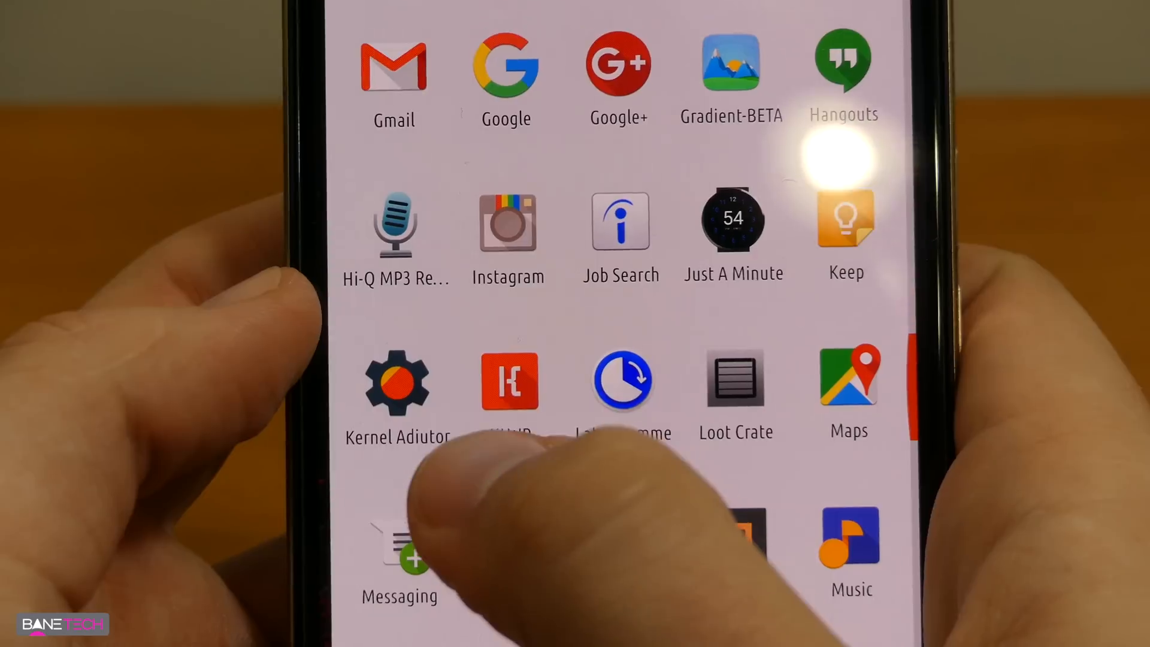
# - Launch Kernel Adiutor and browse its navigation sections from Kernel Information to Misc Controls
pyautogui.click(397, 381)
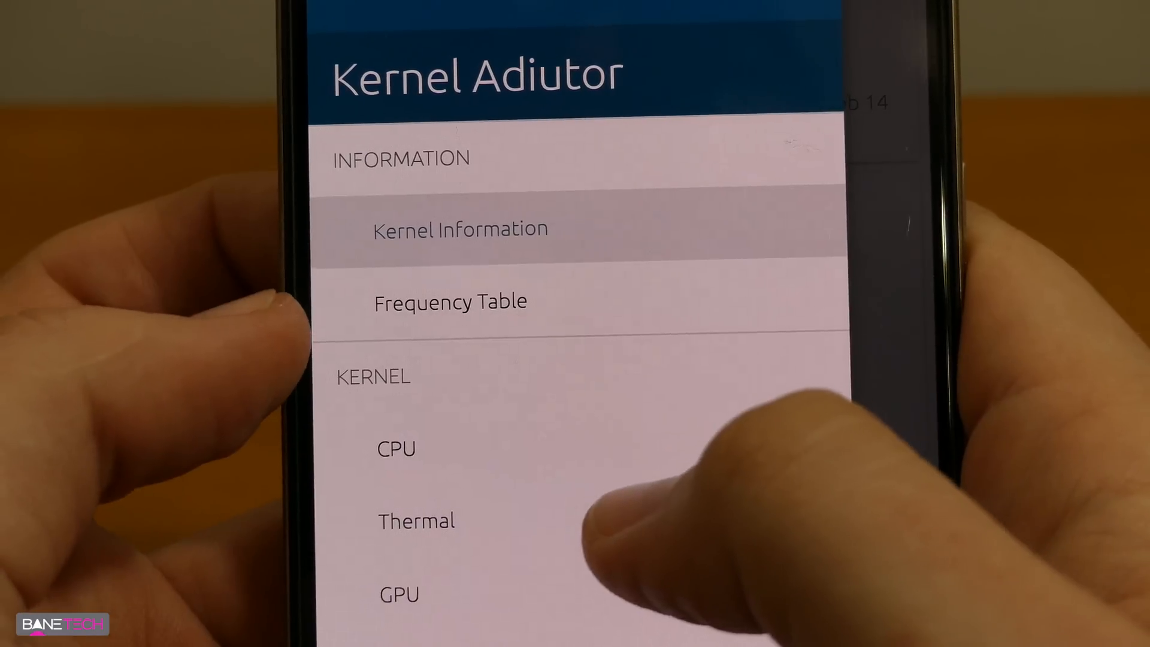
pyautogui.scroll(3)
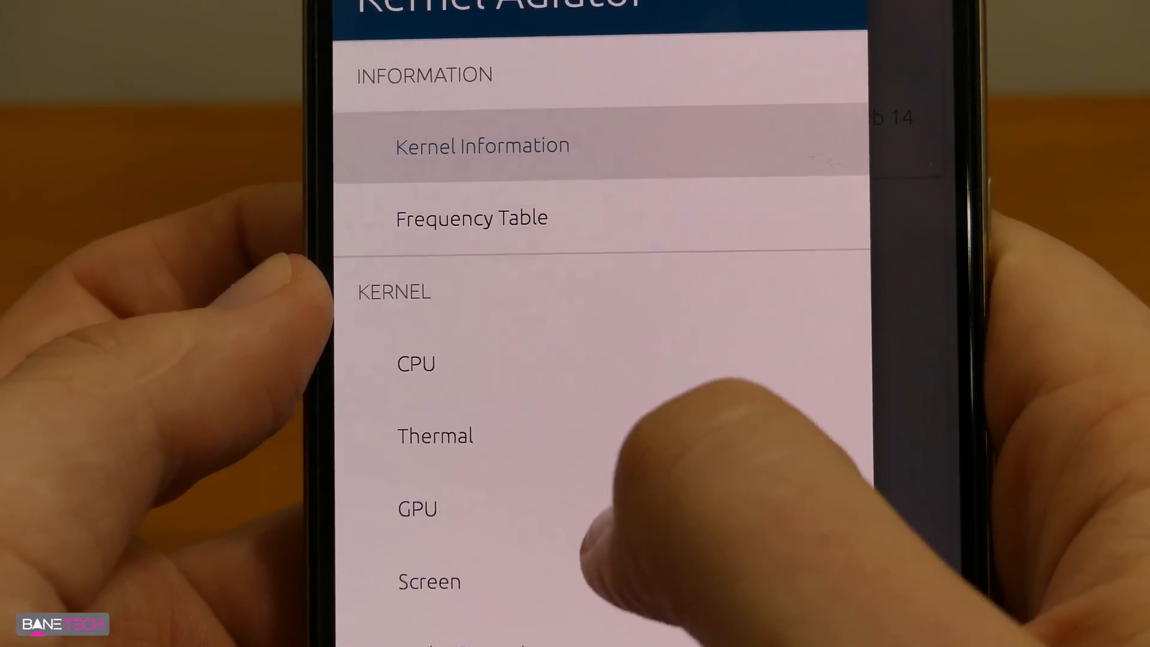
pyautogui.scroll(3)
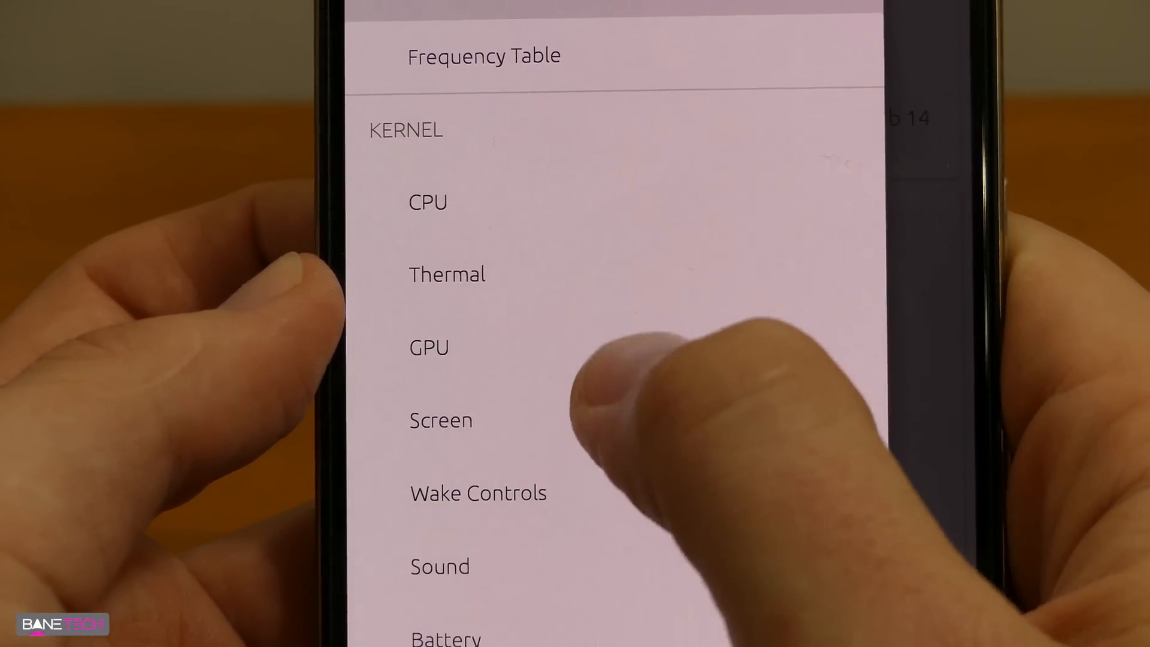
pyautogui.scroll(3)
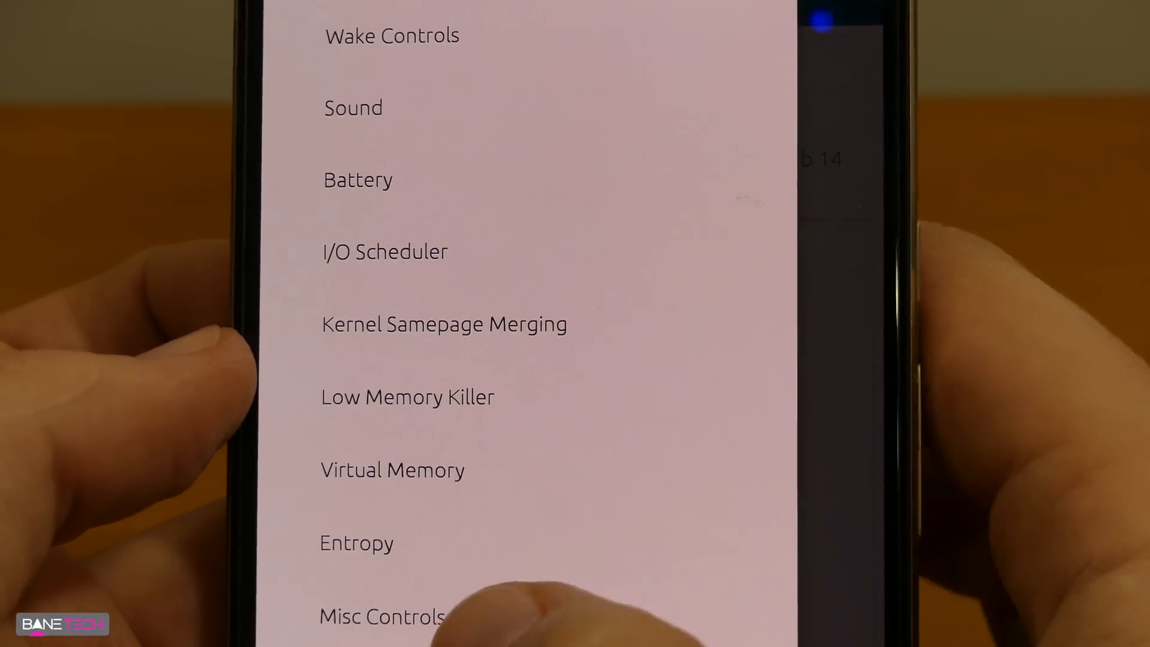
pyautogui.scroll(3)
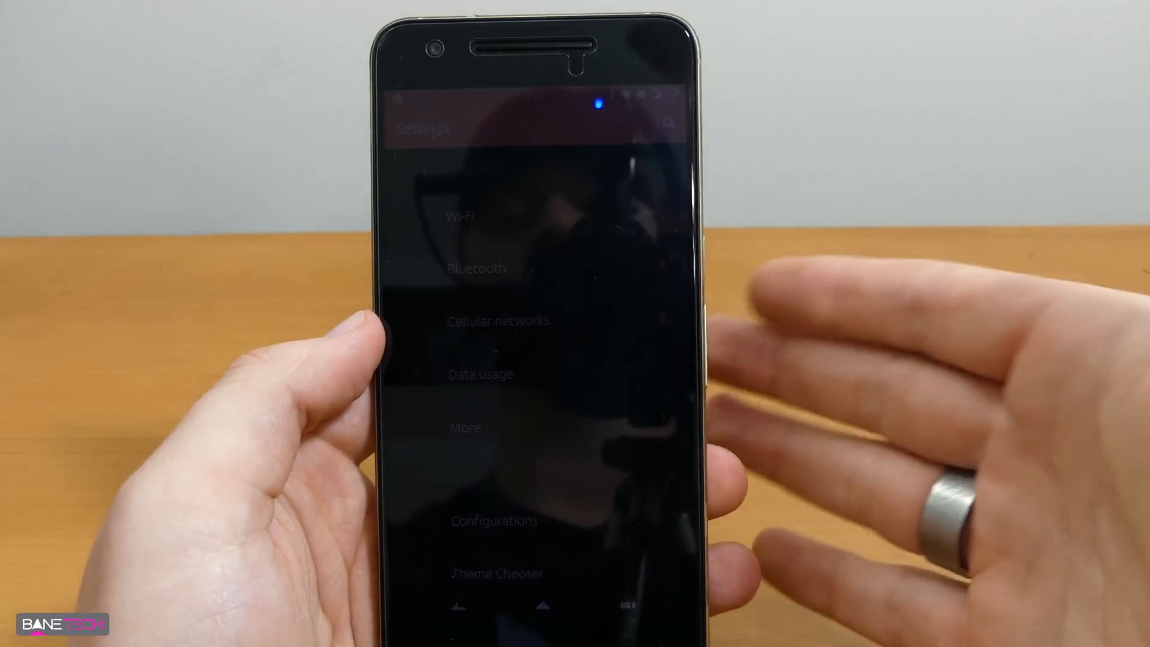
# - Browse the pink-accented main Settings list up and down
pyautogui.scroll(-3)
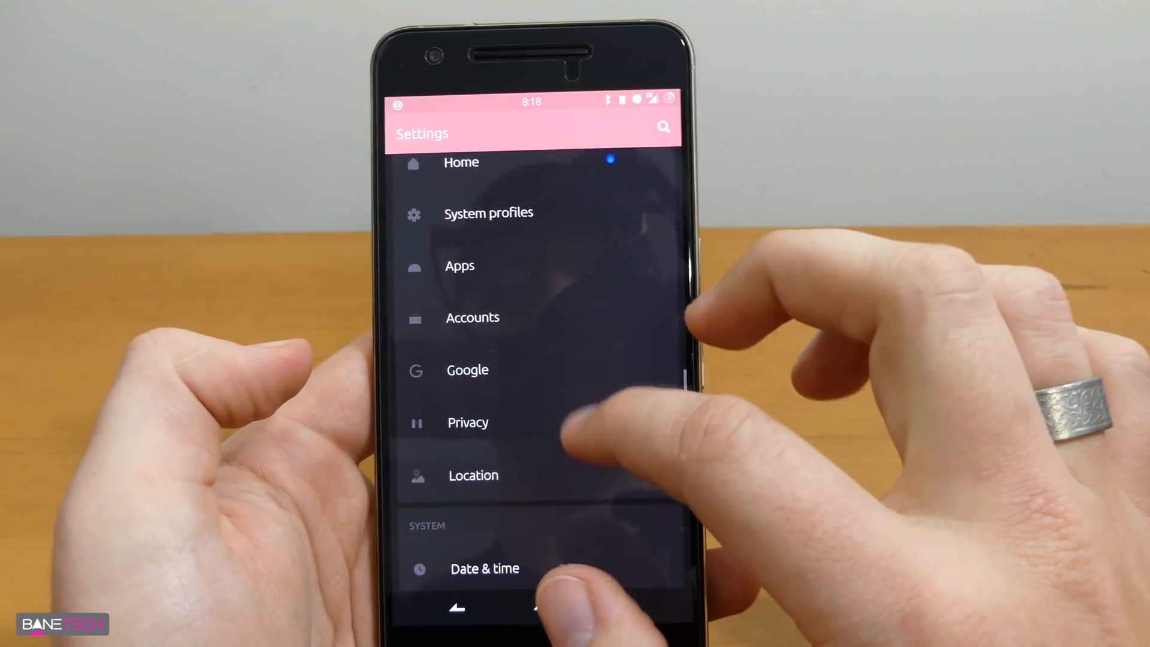
pyautogui.scroll(3)
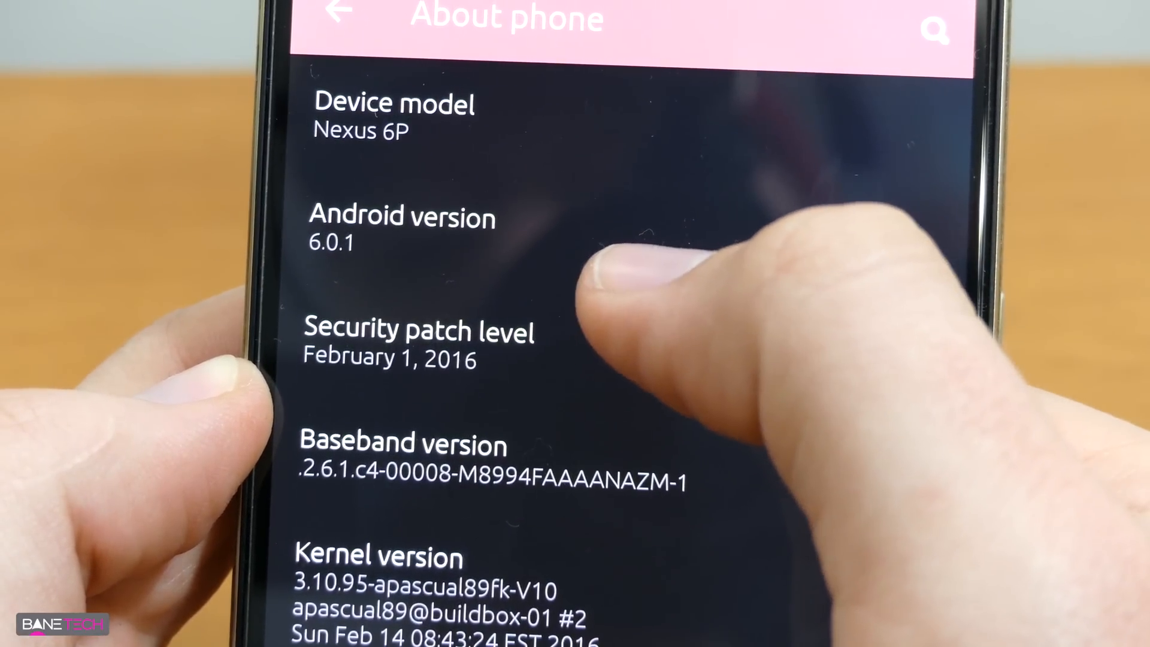
# - Review About phone: Nexus 6P, Android 6.0.1, kernel, CPU, 2811 MB RAM and build date
pyautogui.scroll(3)
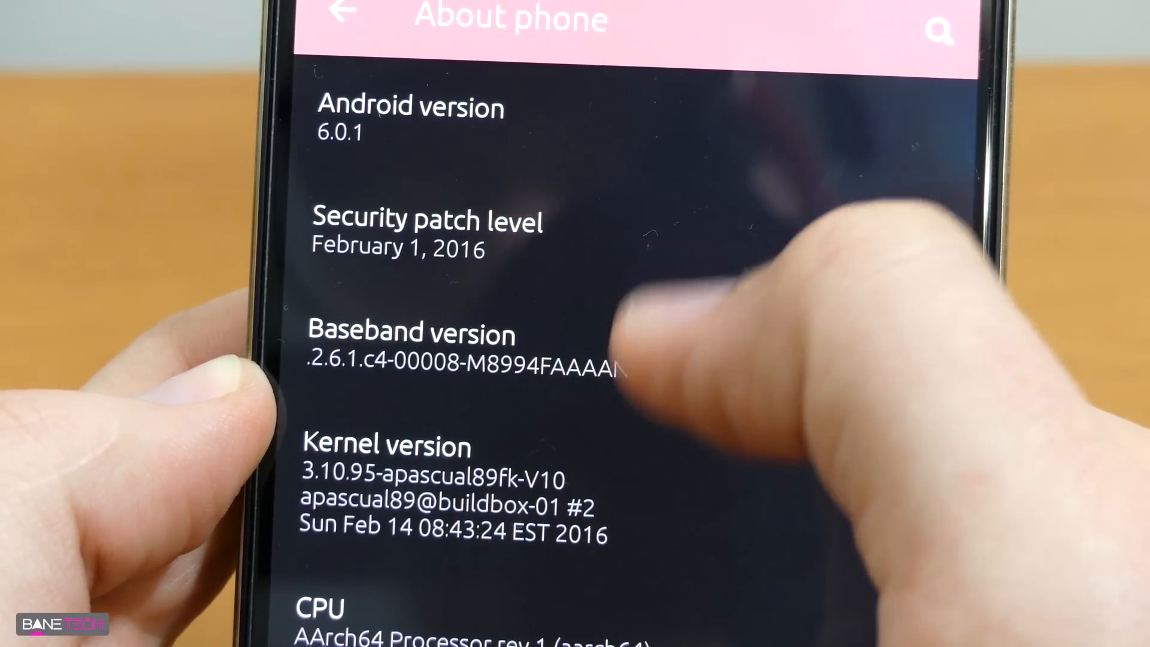
pyautogui.scroll(3)
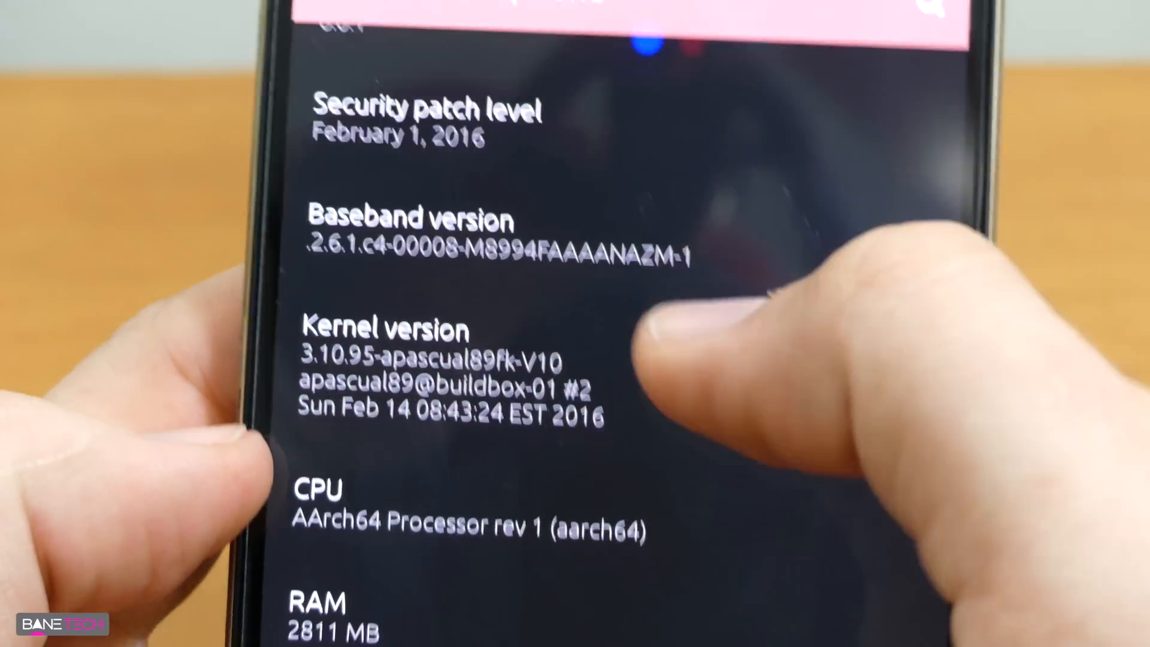
pyautogui.scroll(3)
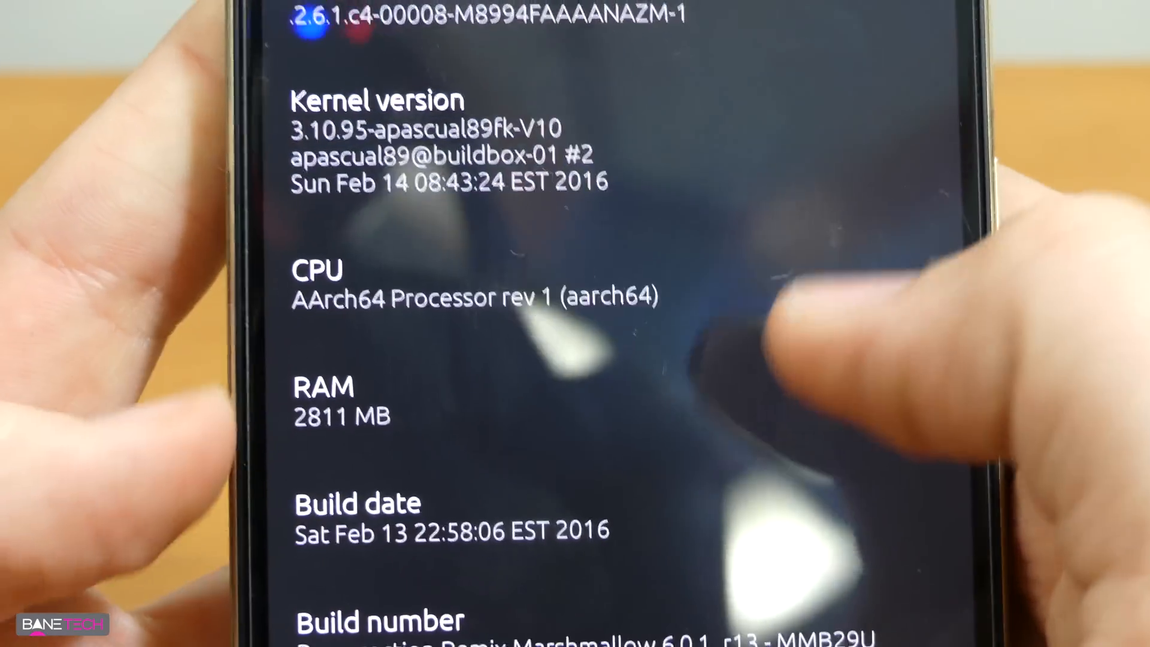
pyautogui.scroll(-3)
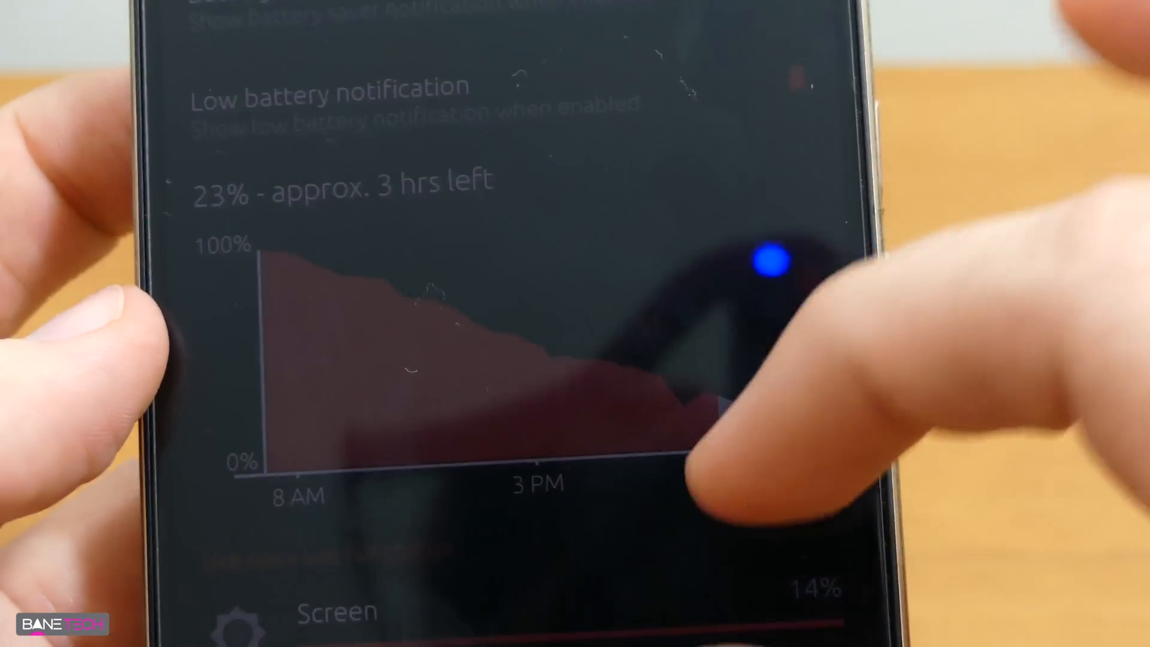
# - Review the Screen battery entry showing 2h 29m on-time and 483 mAh usage
pyautogui.scroll(3)
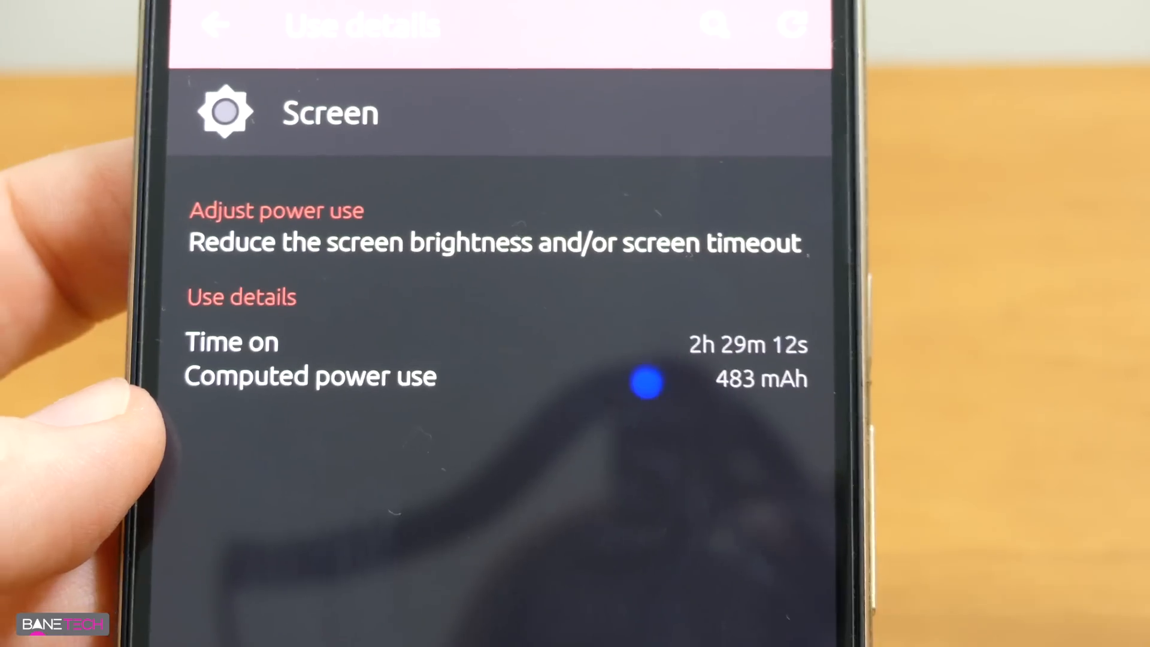
pyautogui.scroll(3)
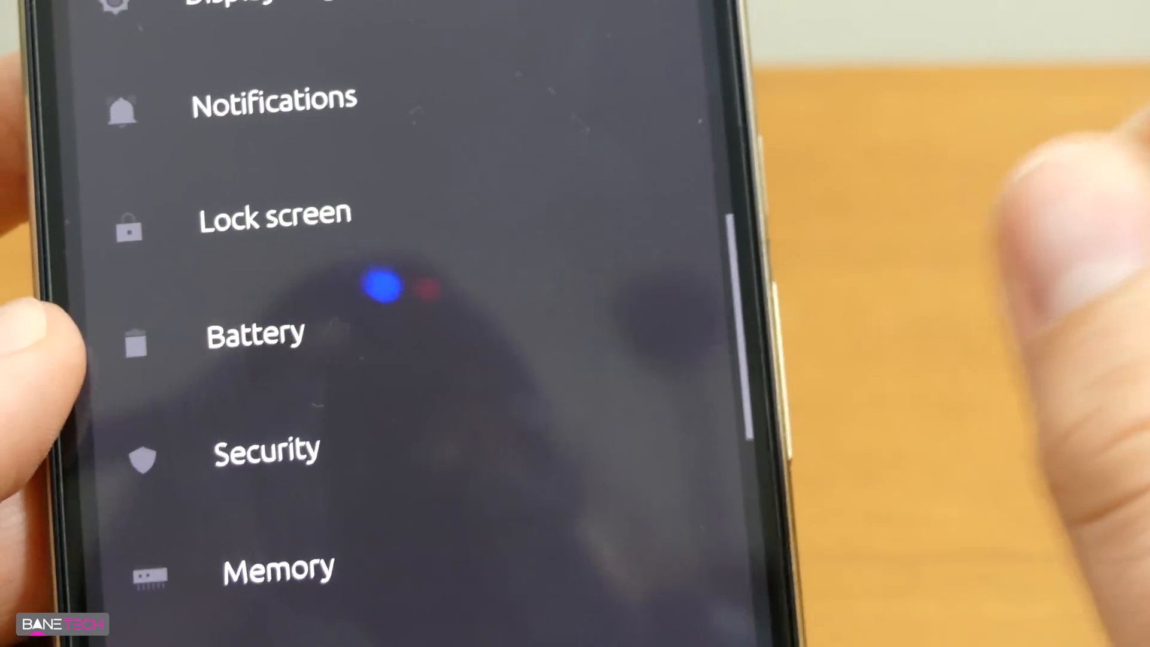
# - Browse the main list past Notifications, Lock screen, Battery, Security and Memory
pyautogui.scroll(-3)
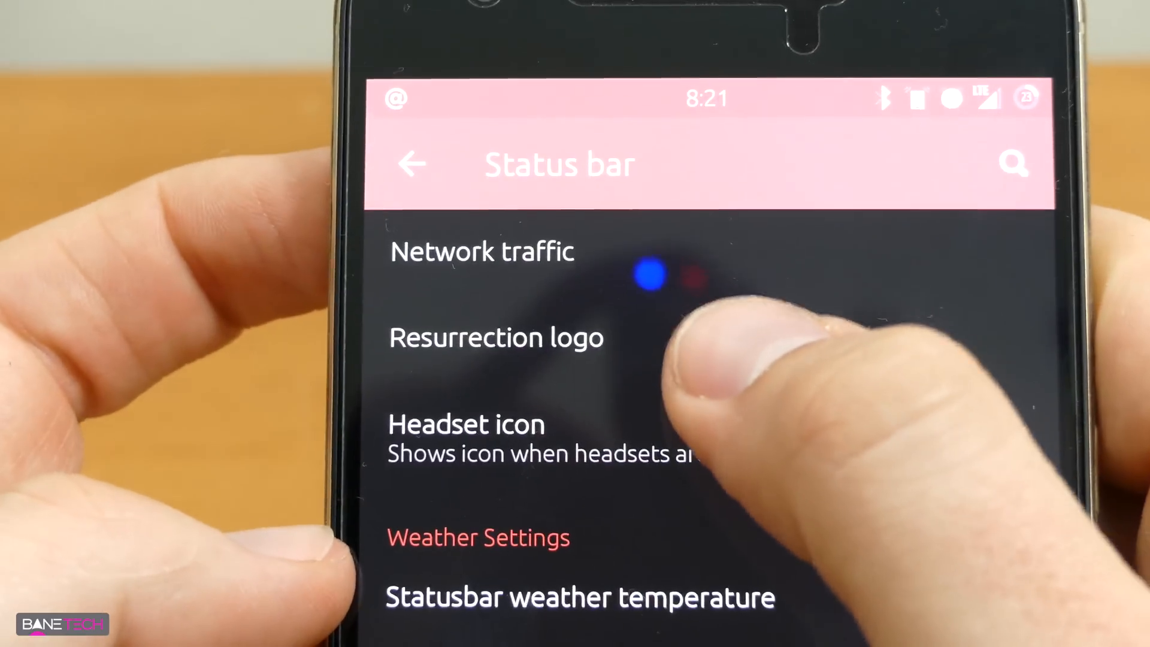
# - Toggle the Resurrection logo in Status bar options, then move on to the Buttons page
pyautogui.click(496, 336)
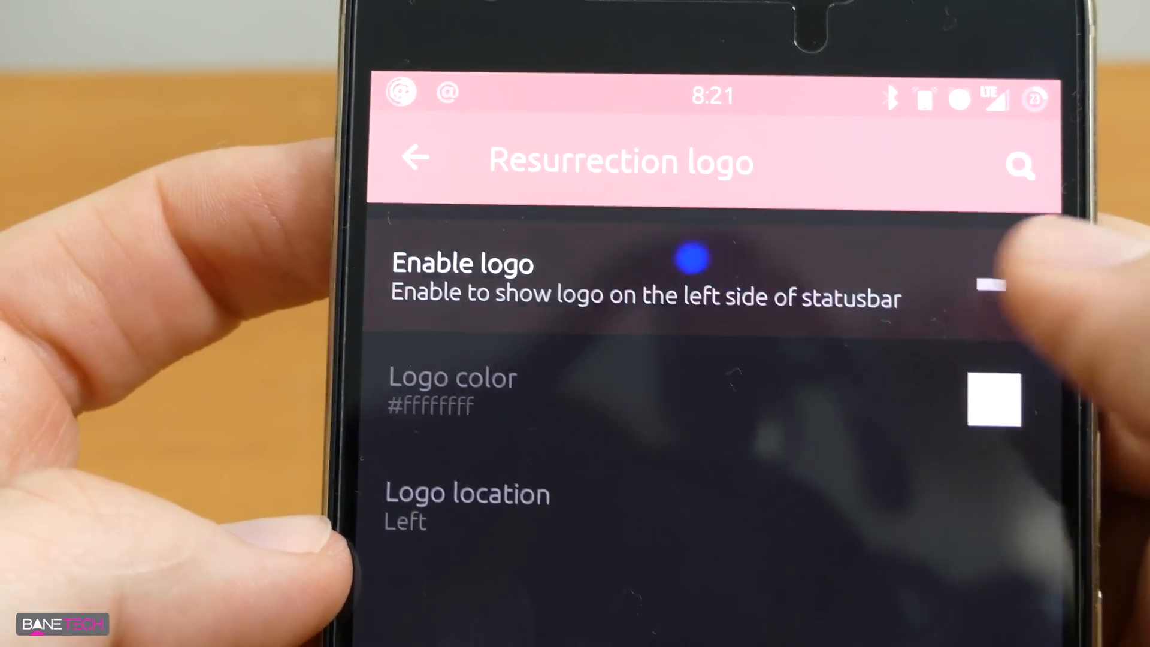
pyautogui.click(994, 286)
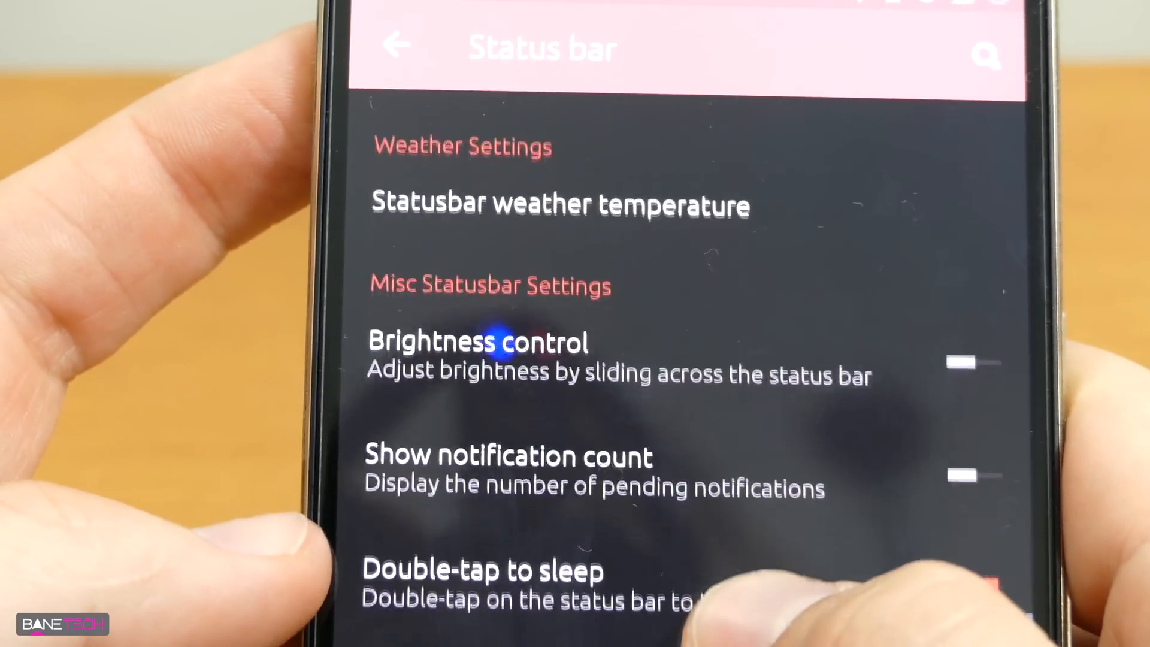
pyautogui.scroll(3)
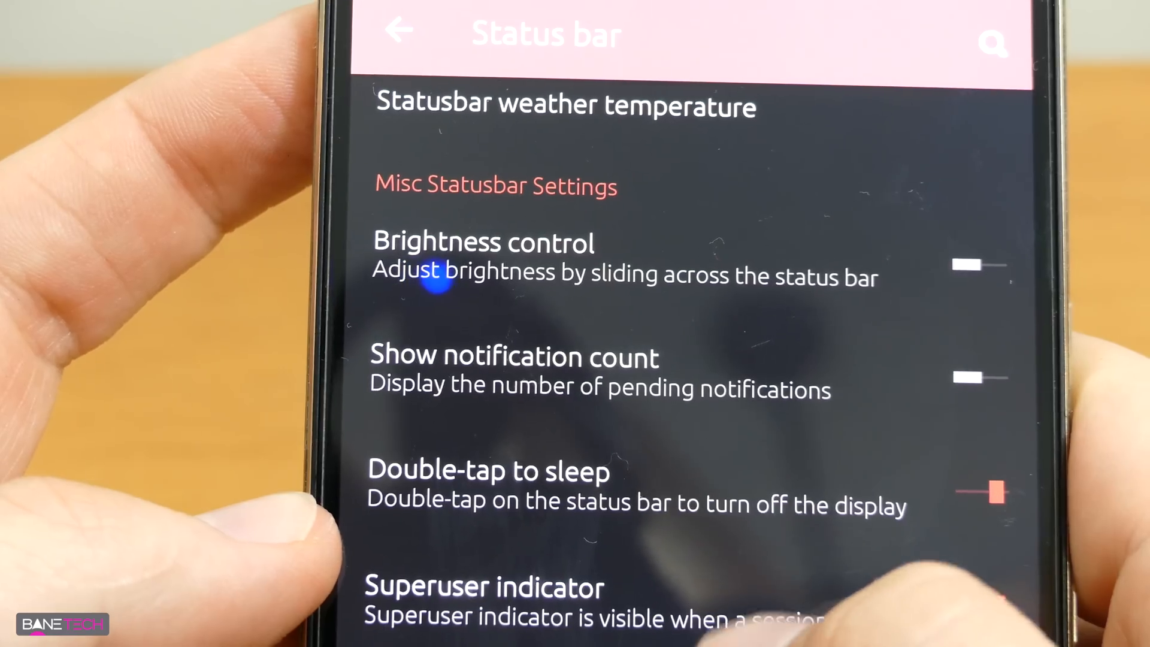
pyautogui.scroll(-3)
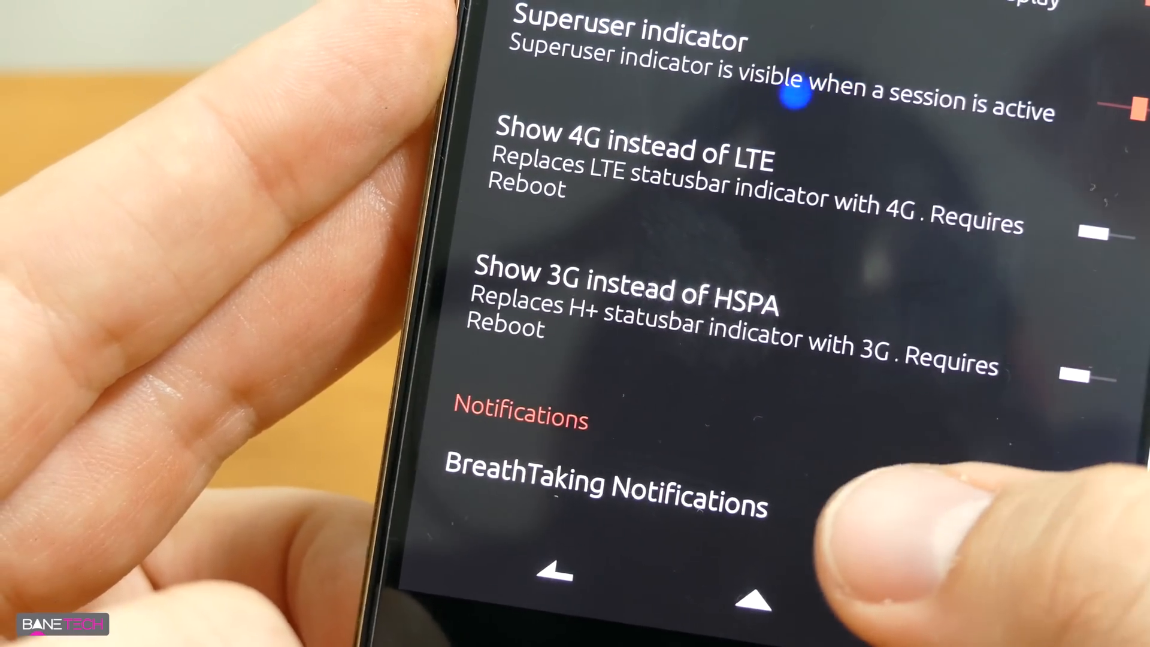
pyautogui.scroll(-3)
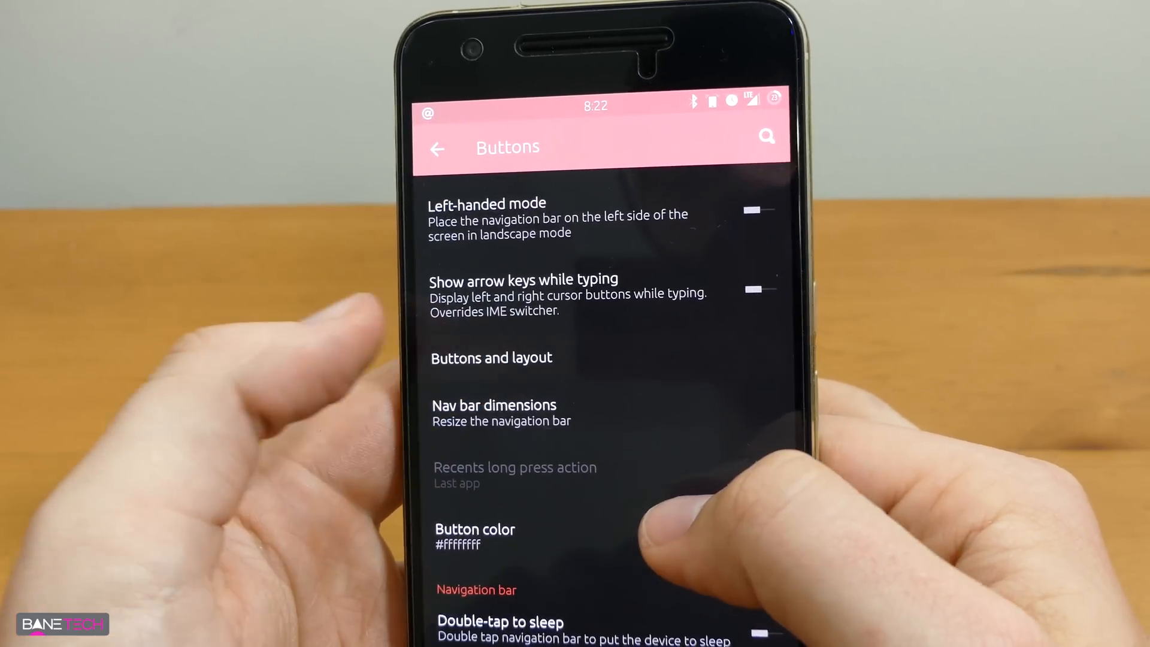
pyautogui.click(491, 358)
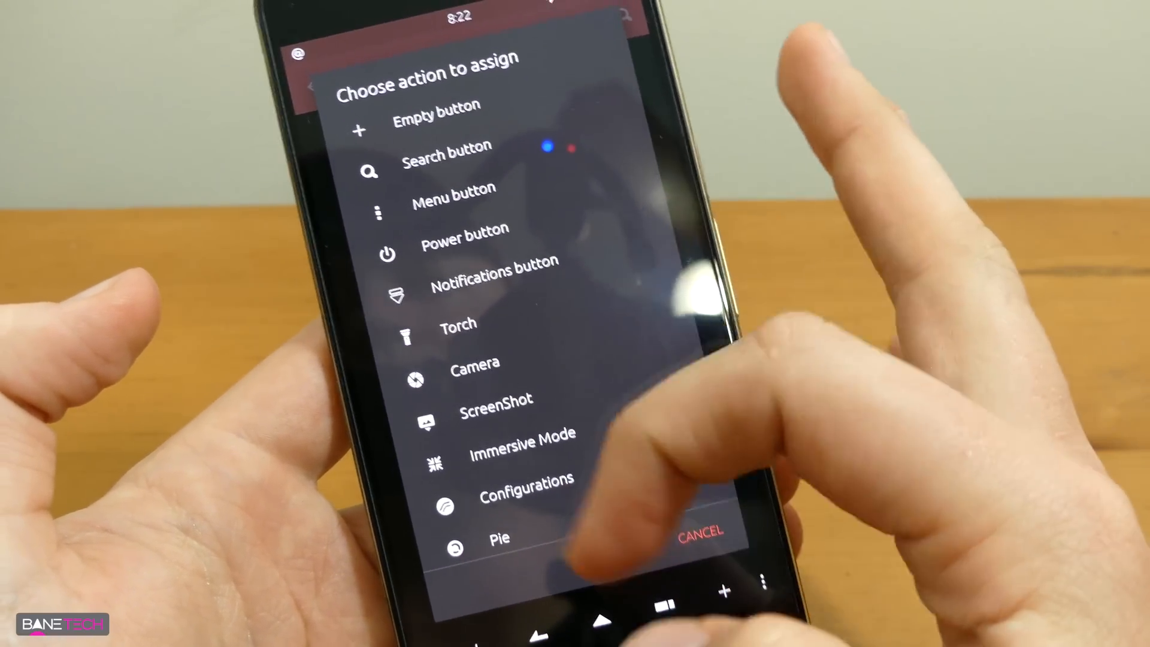
pyautogui.scroll(-3)
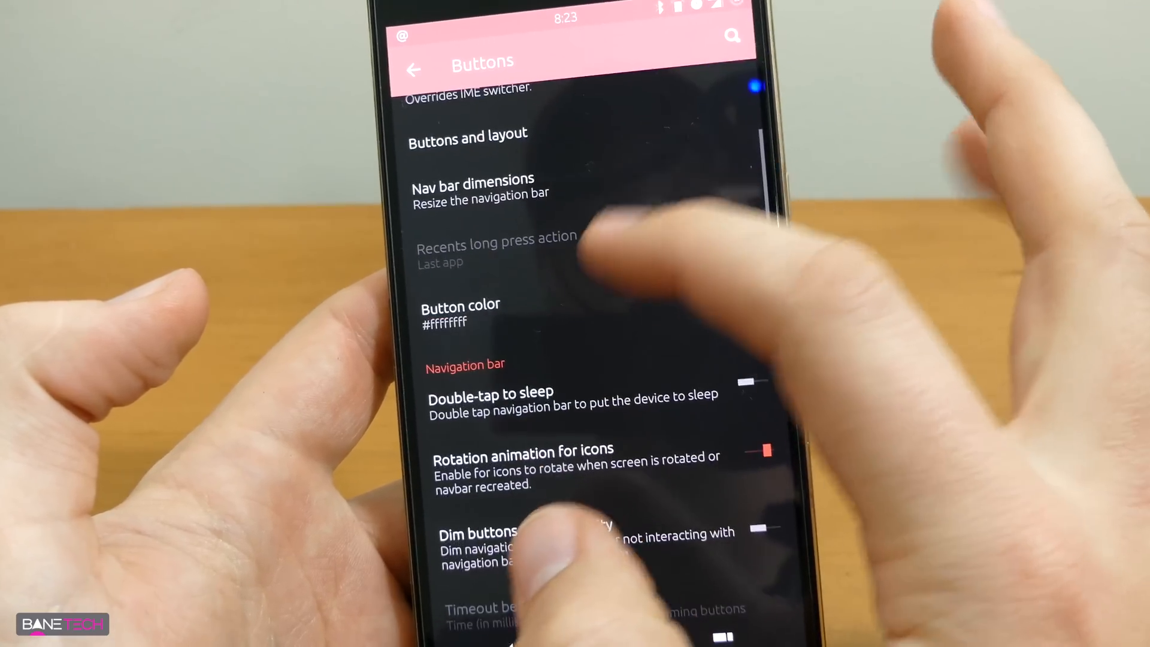
pyautogui.scroll(3)
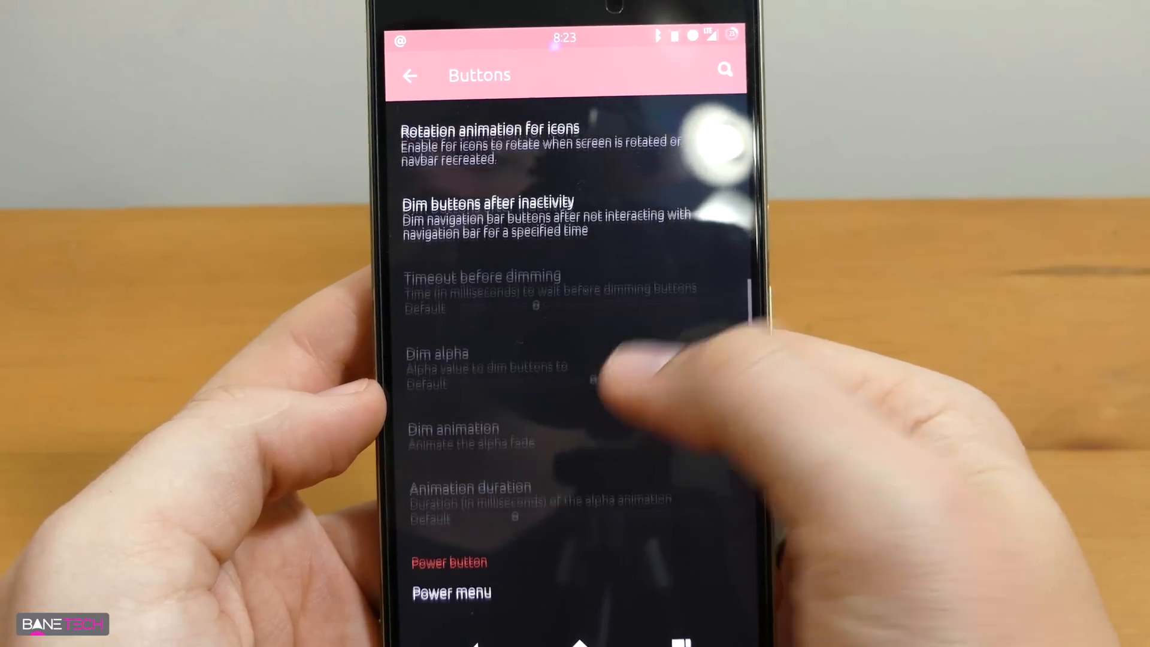
pyautogui.click(452, 592)
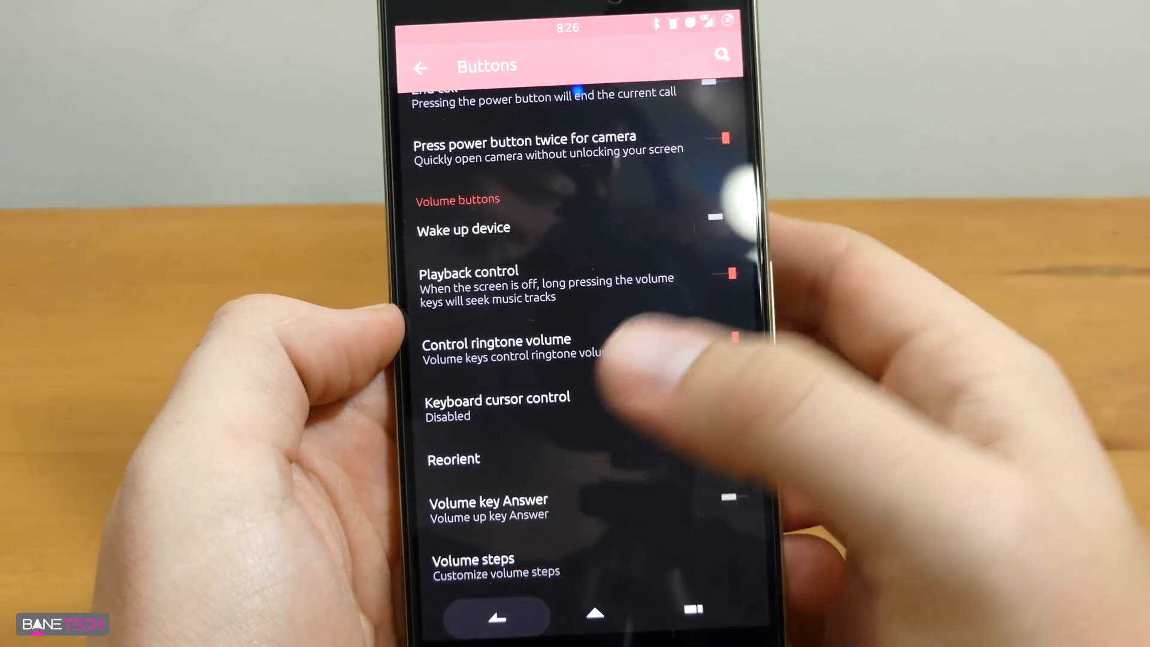
# - Back at Configurations, browse the Recents page and OmniSwitch's own settings
pyautogui.click(421, 67)
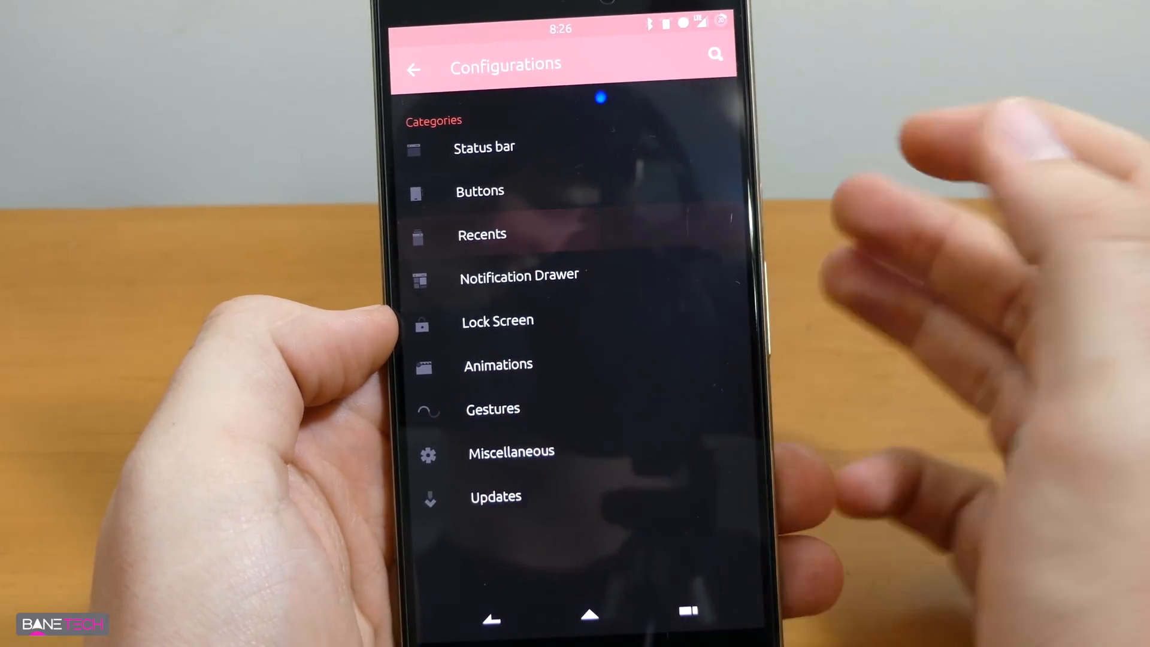
pyautogui.click(482, 234)
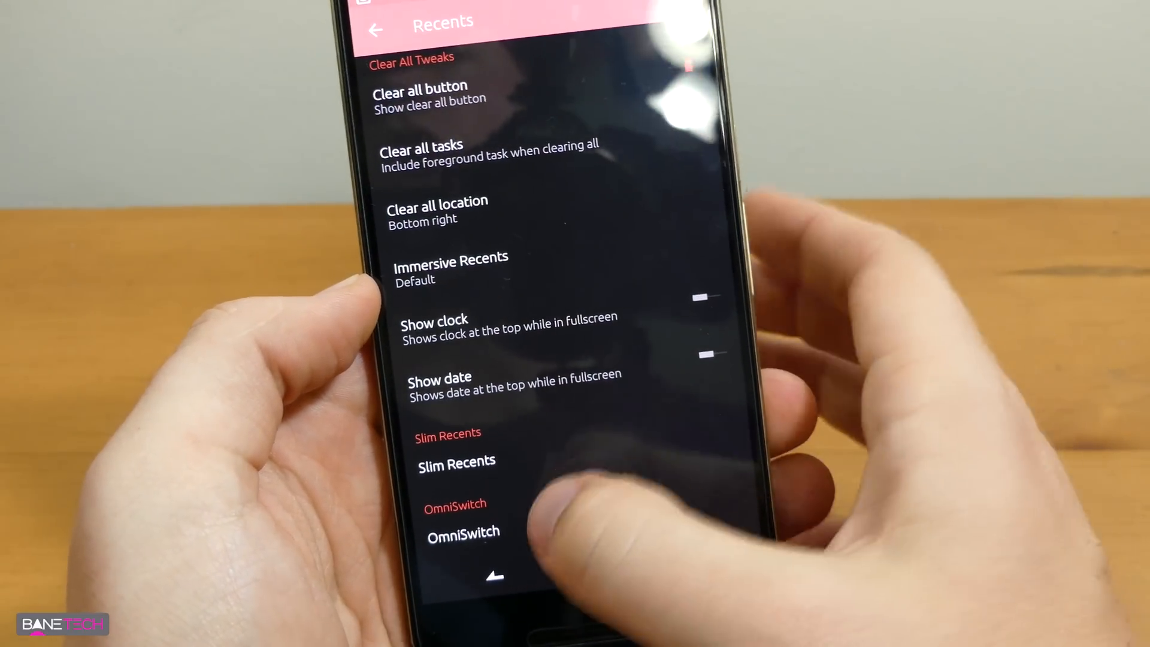
pyautogui.click(463, 531)
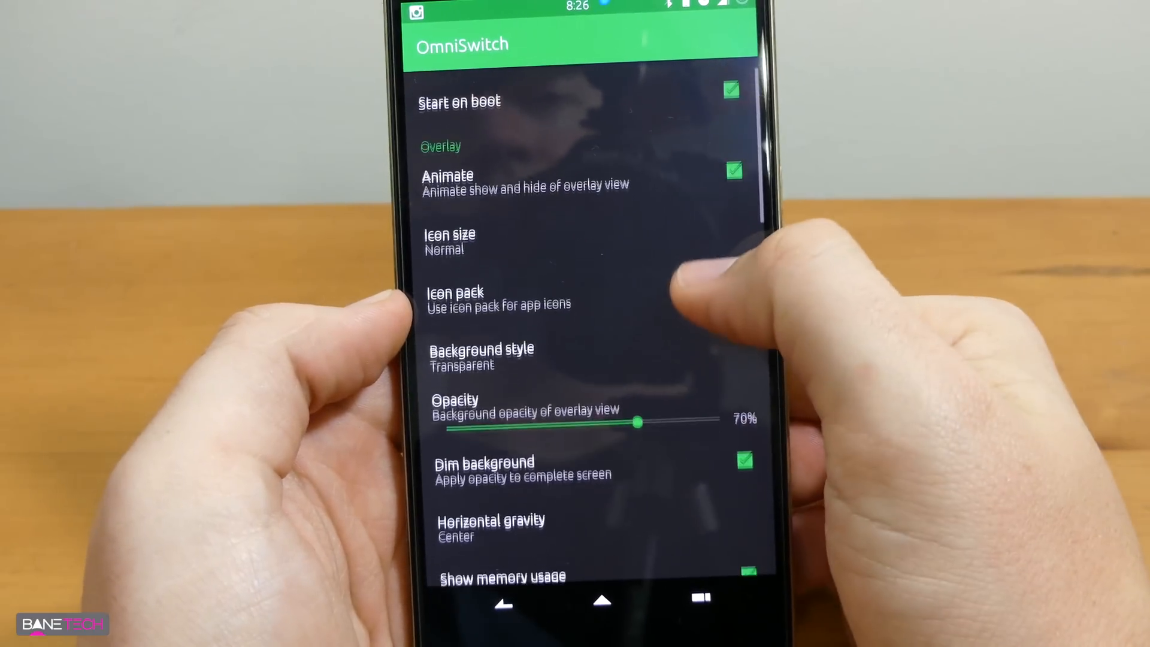
# - Scroll through OmniSwitch settings and back out to the Configurations category list
pyautogui.scroll(-3)
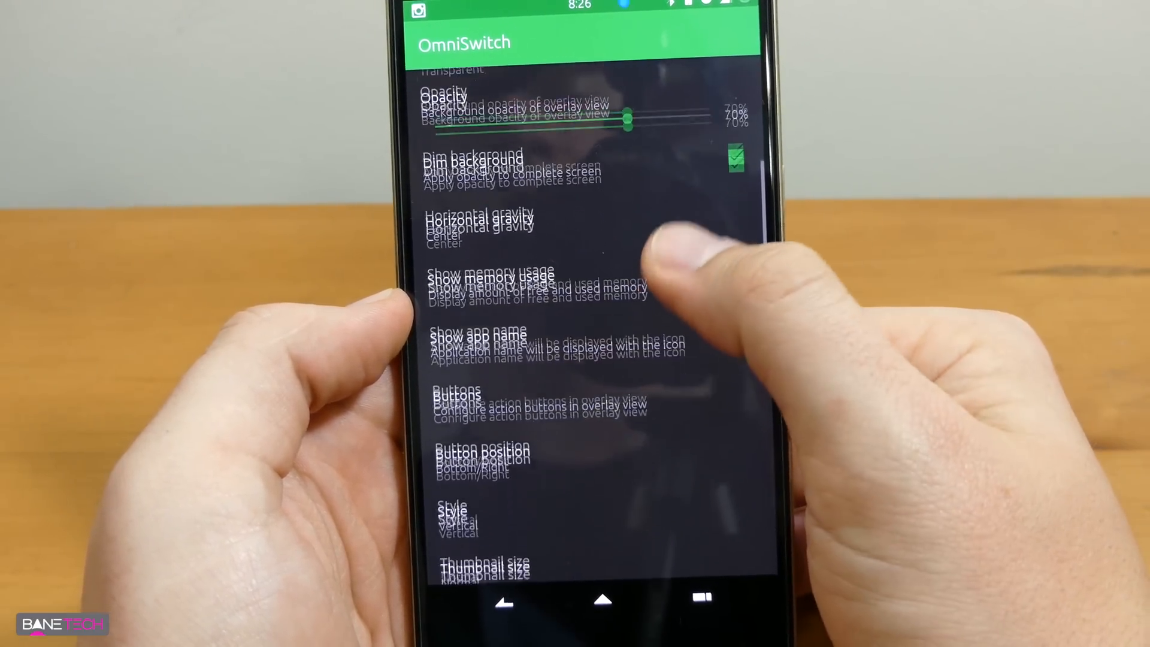
pyautogui.click(504, 600)
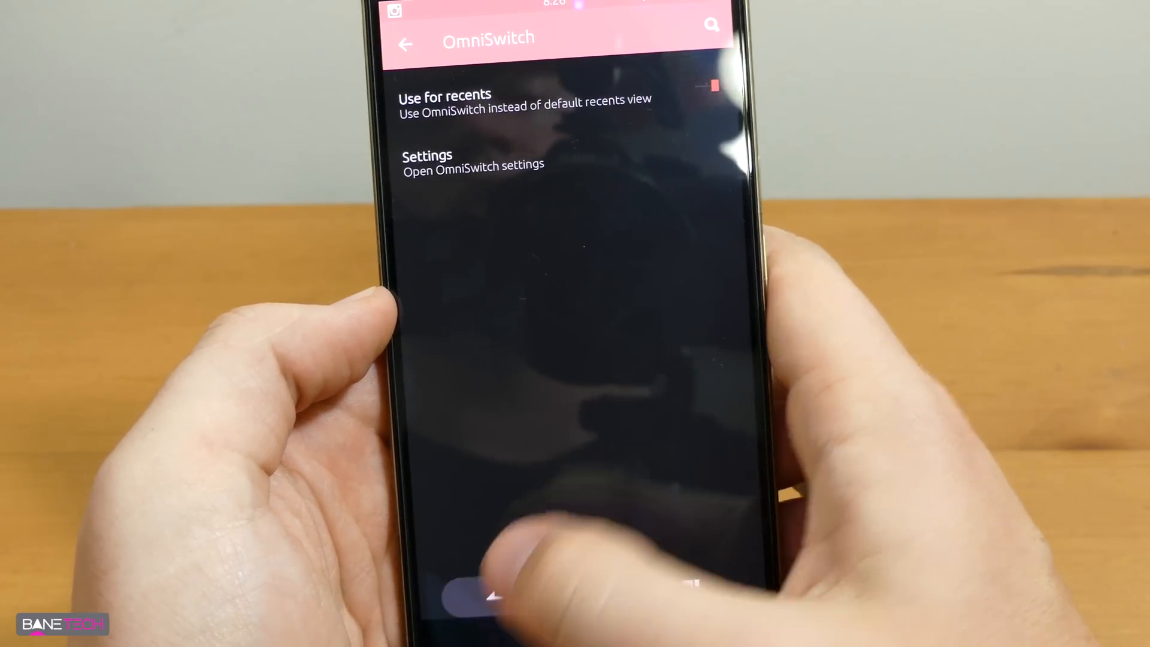
pyautogui.click(473, 159)
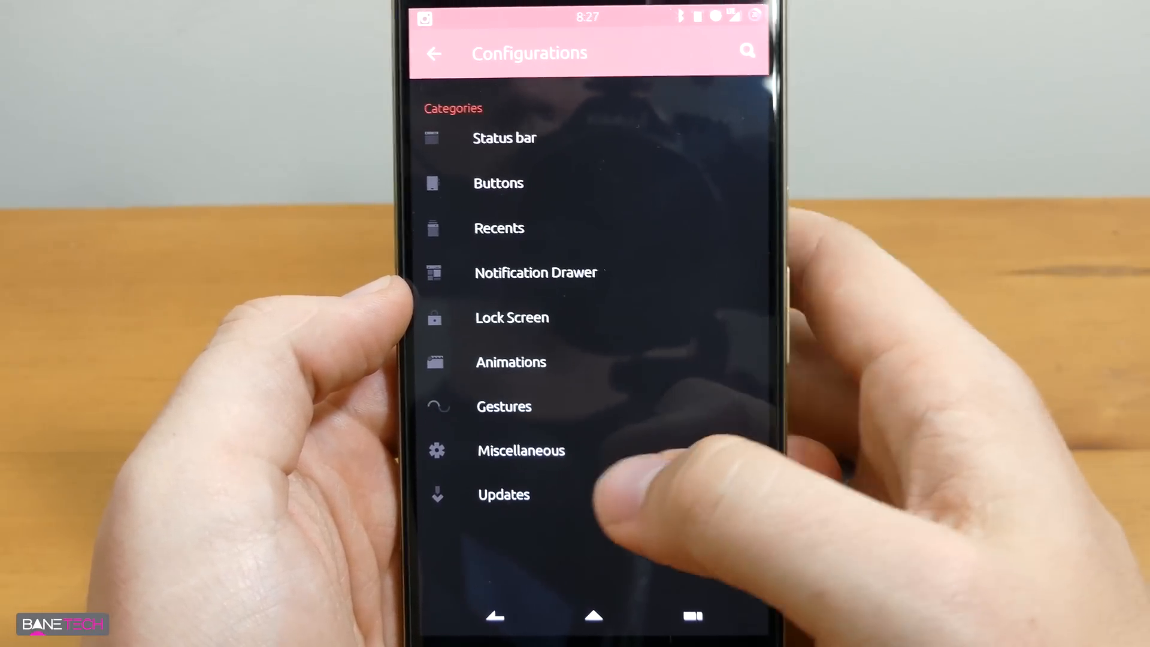
# - Browse the Lock Screen options, then land on the Animations page
pyautogui.click(536, 272)
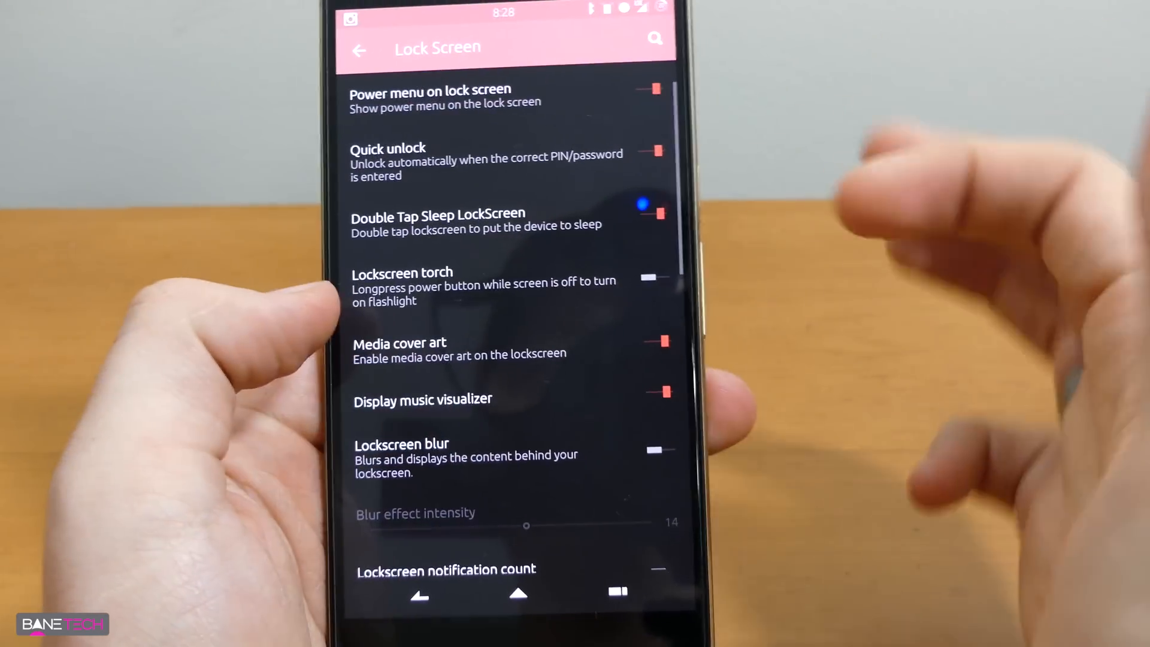
pyautogui.scroll(3)
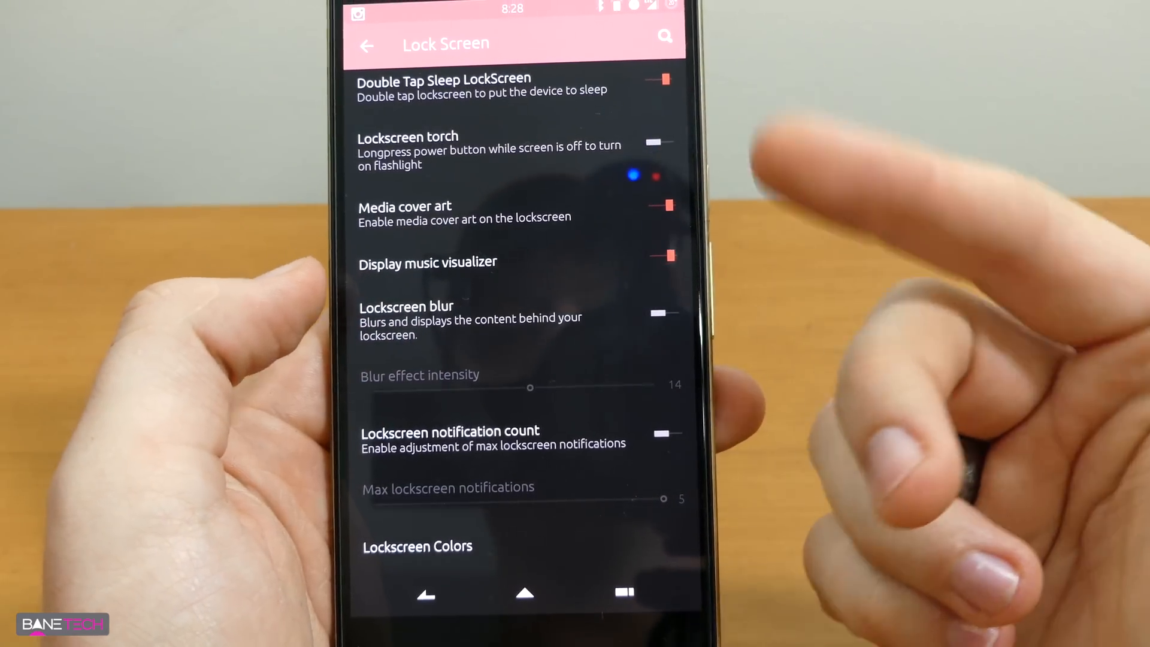
pyautogui.scroll(-3)
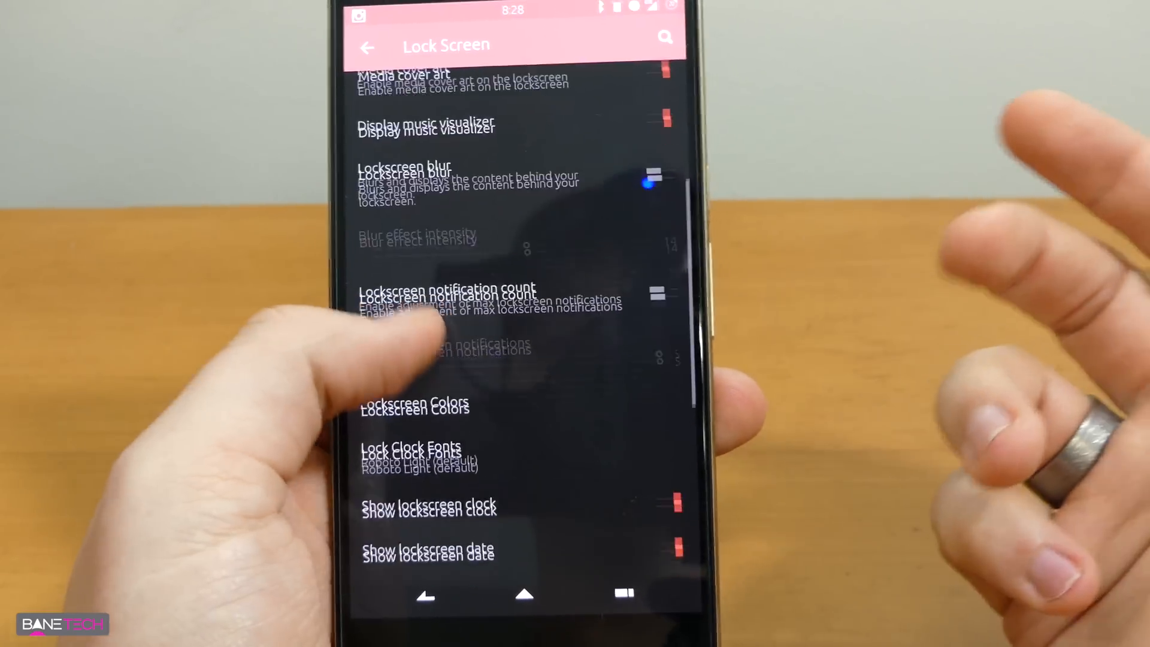
pyautogui.scroll(3)
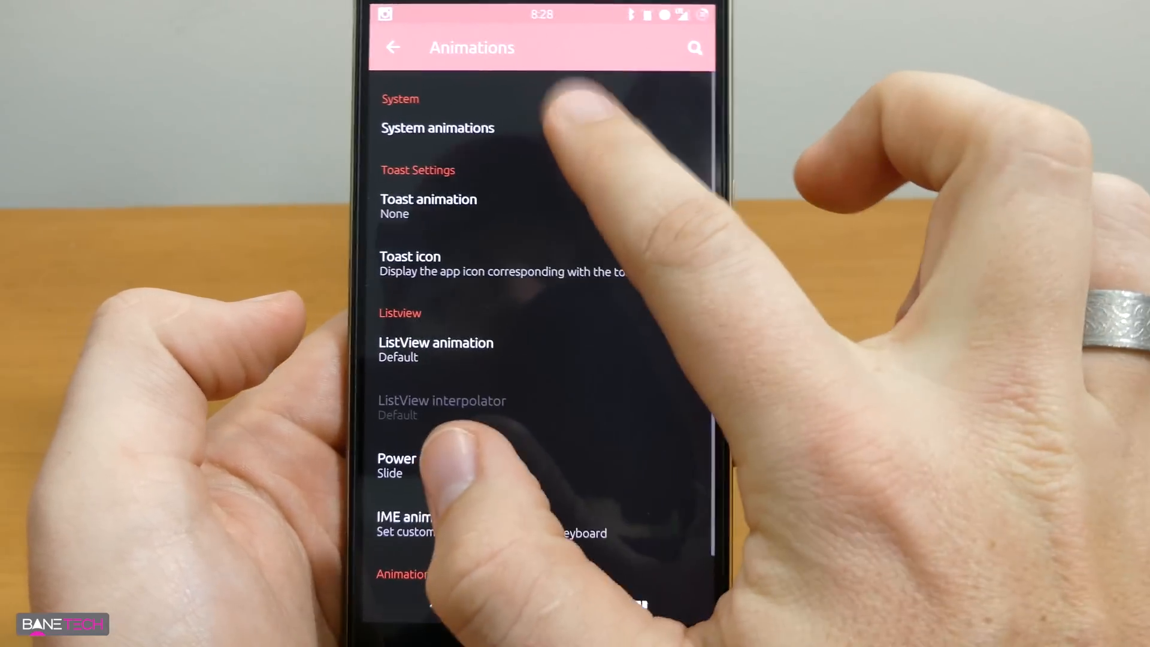
# - Browse System animations, then back out through Animations to Configurations
pyautogui.click(438, 129)
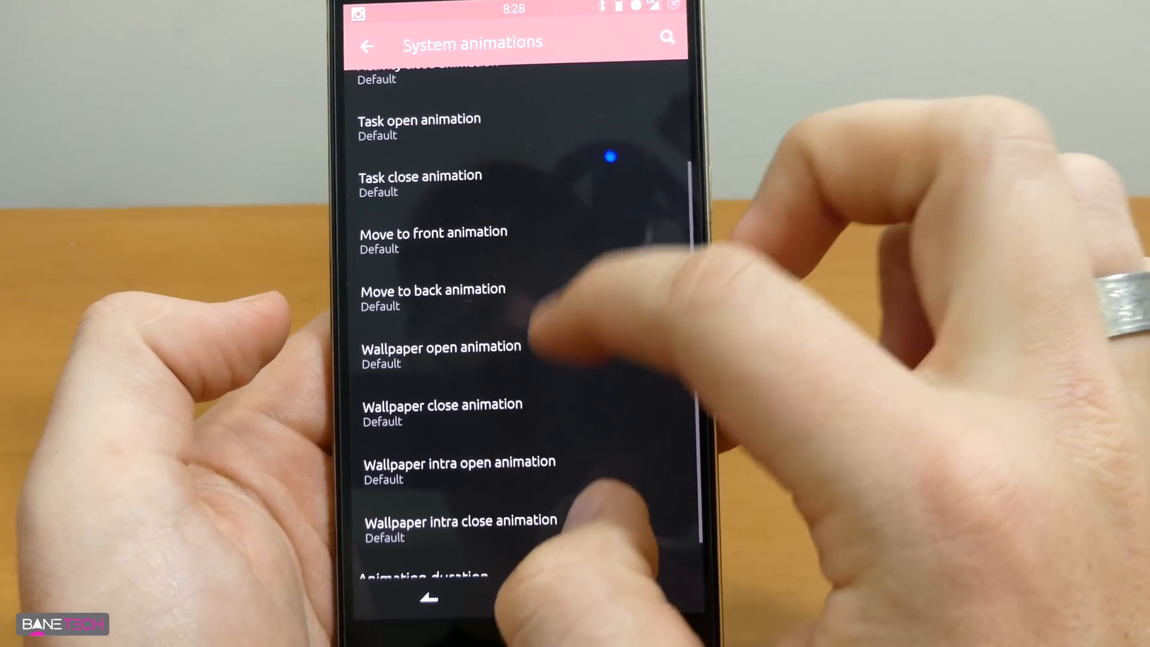
pyautogui.scroll(3)
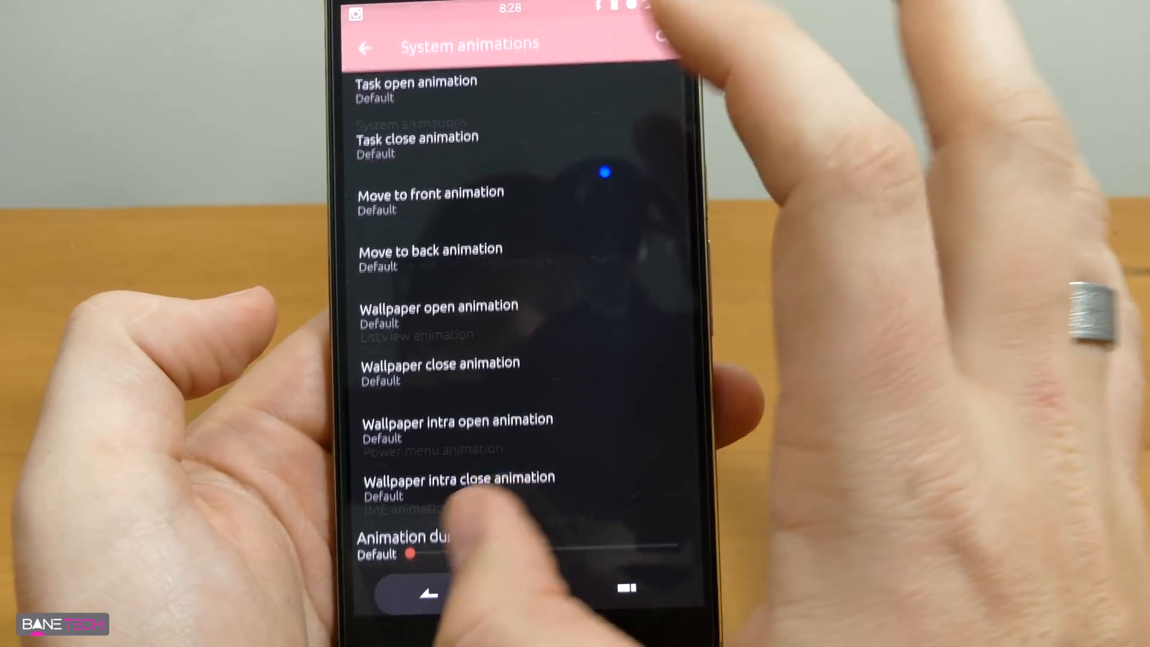
pyautogui.click(366, 47)
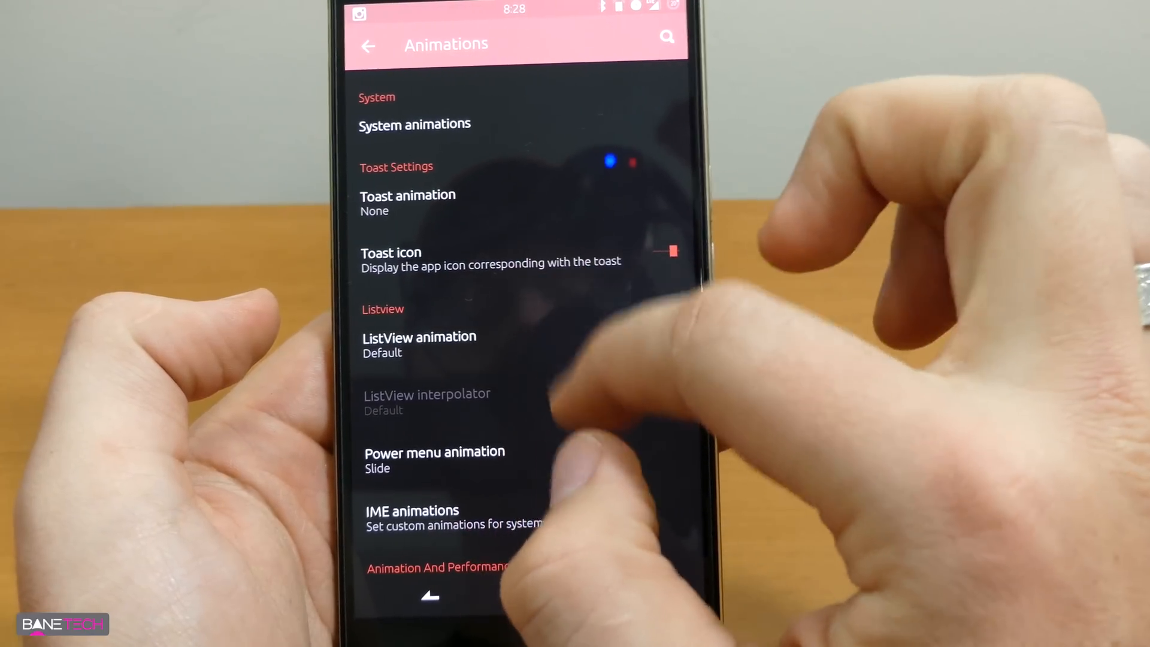
pyautogui.scroll(3)
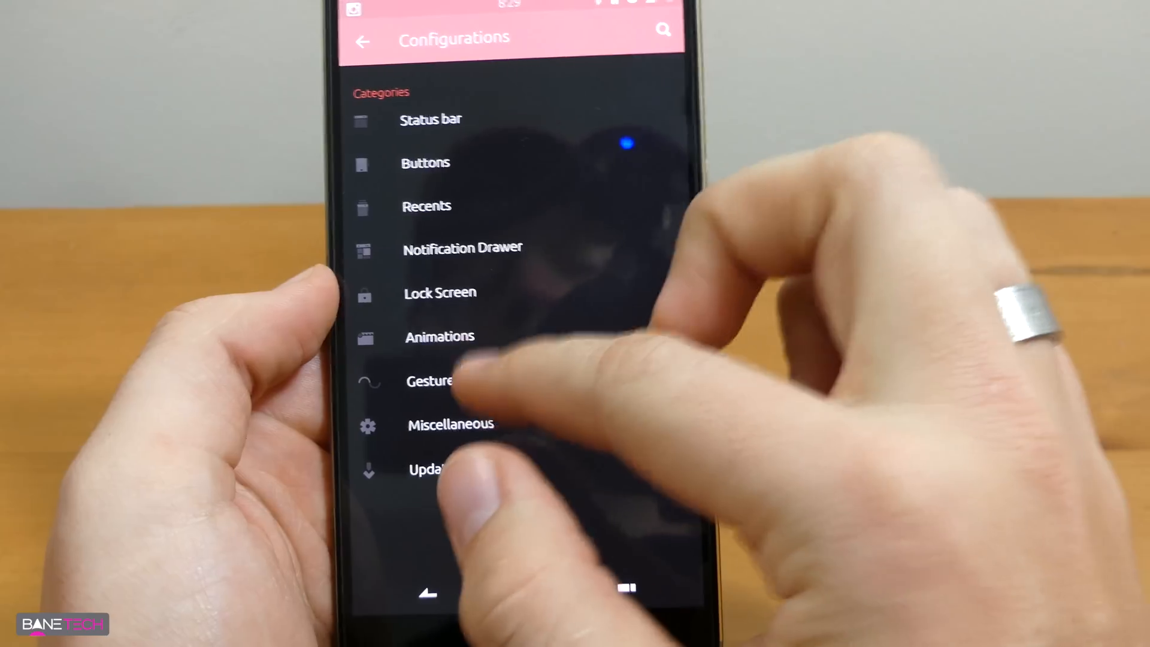
pyautogui.click(432, 381)
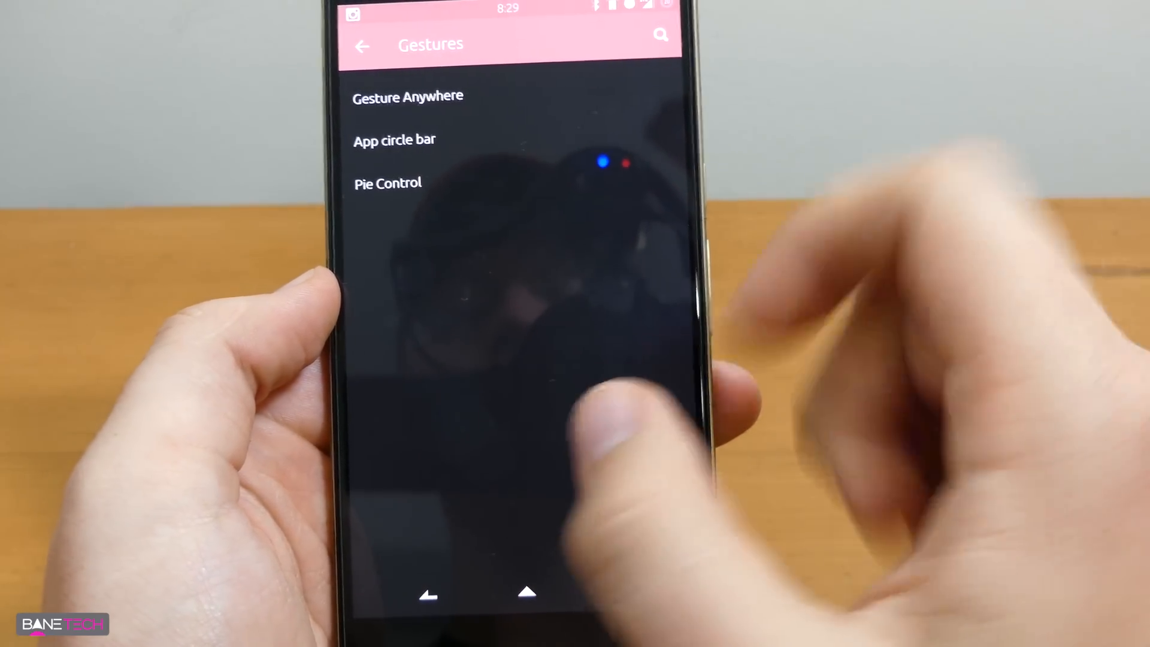
pyautogui.click(362, 44)
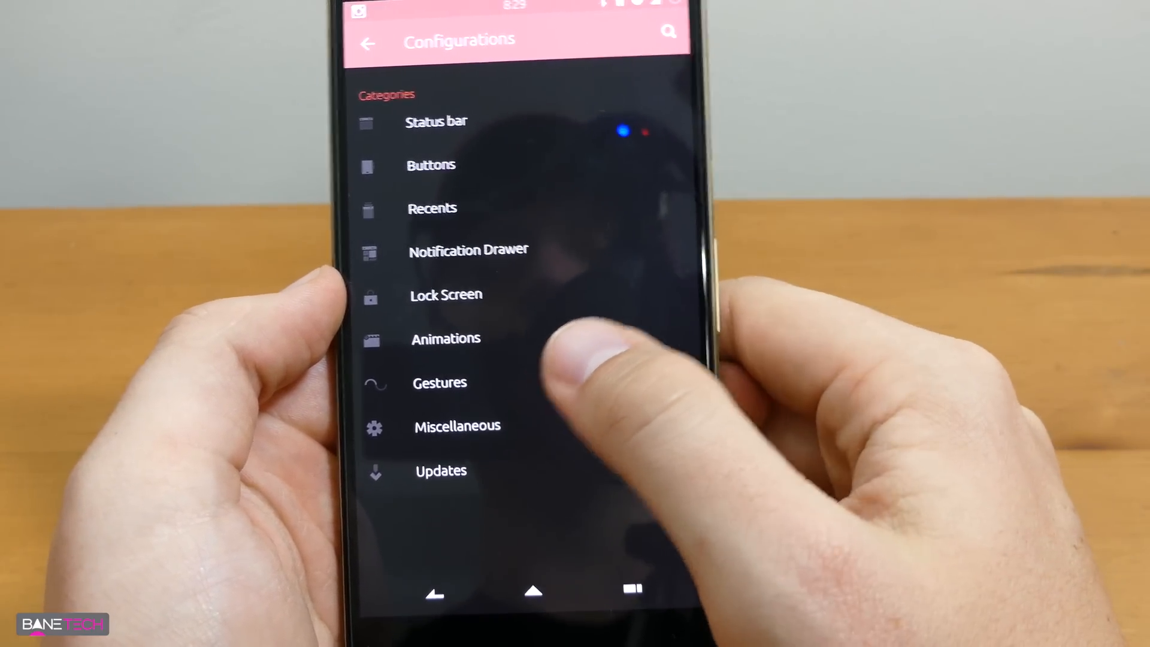
pyautogui.click(456, 425)
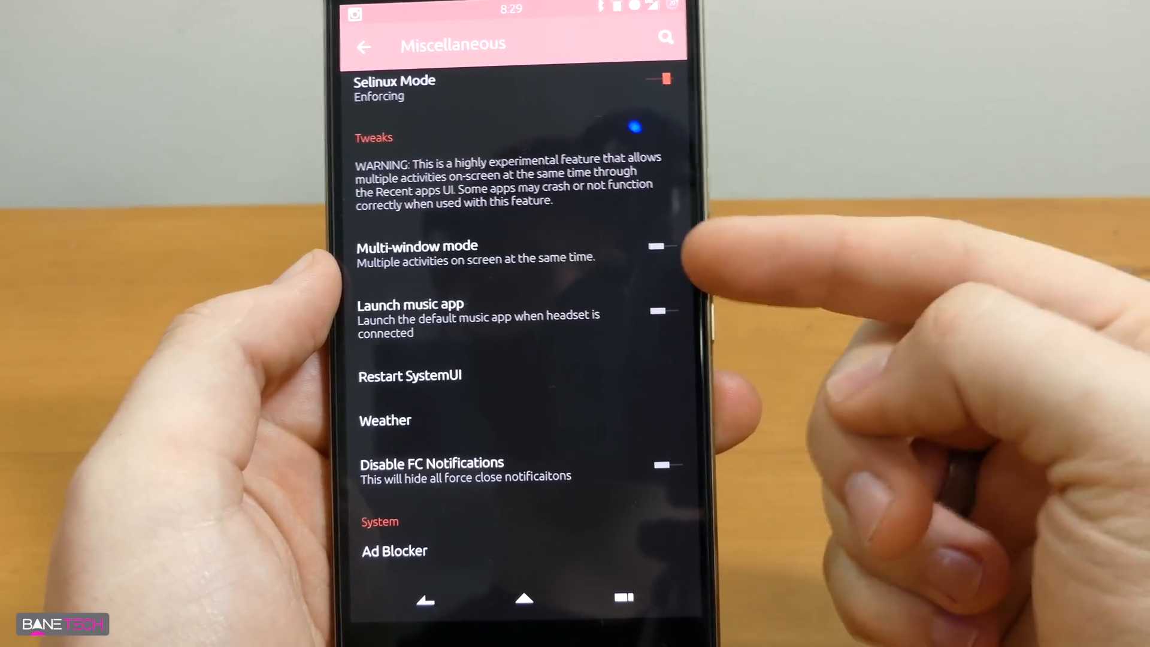
pyautogui.click(364, 45)
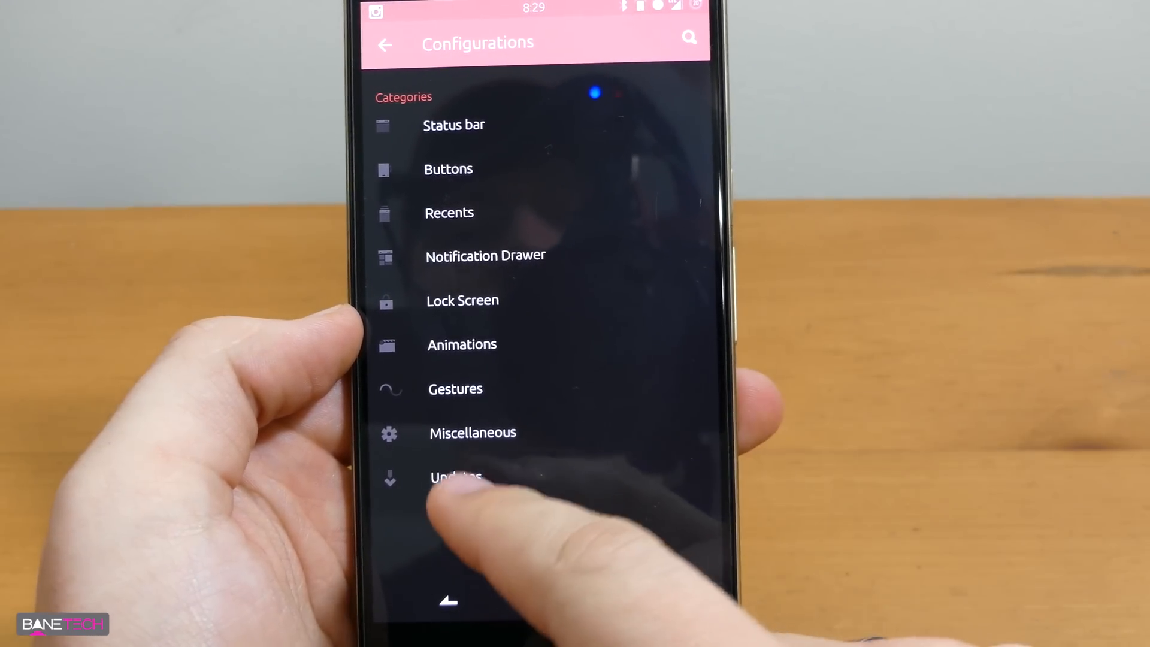
# - From the Updates page, follow the Rom link to basketbuild.com in Chrome
pyautogui.click(455, 477)
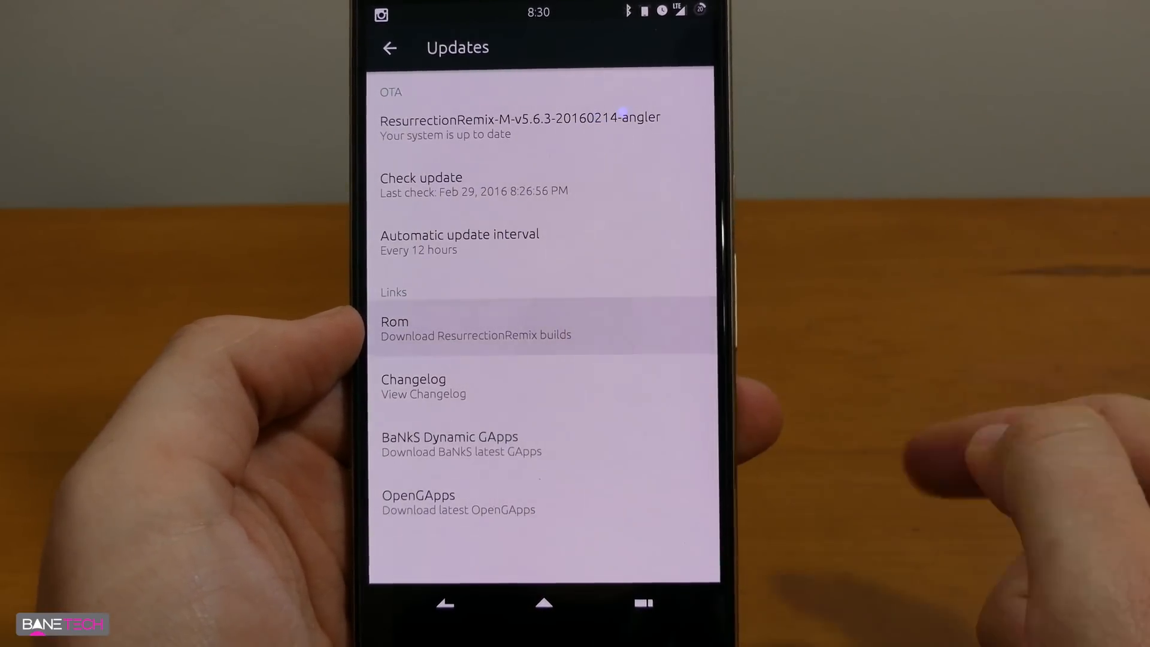
pyautogui.click(475, 329)
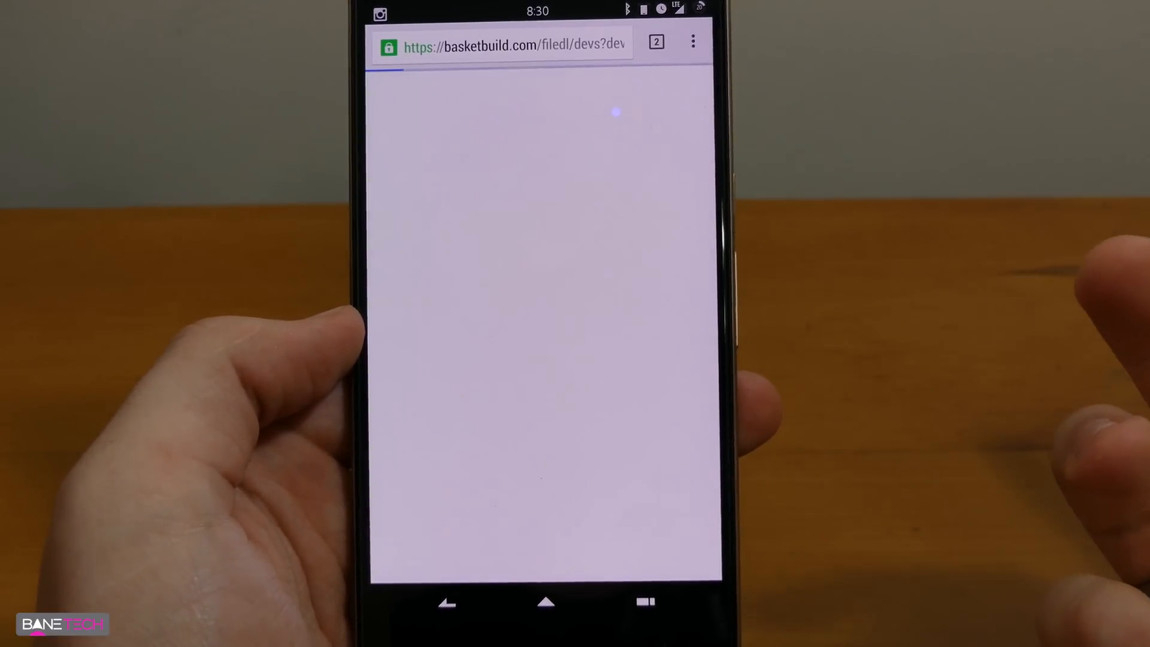